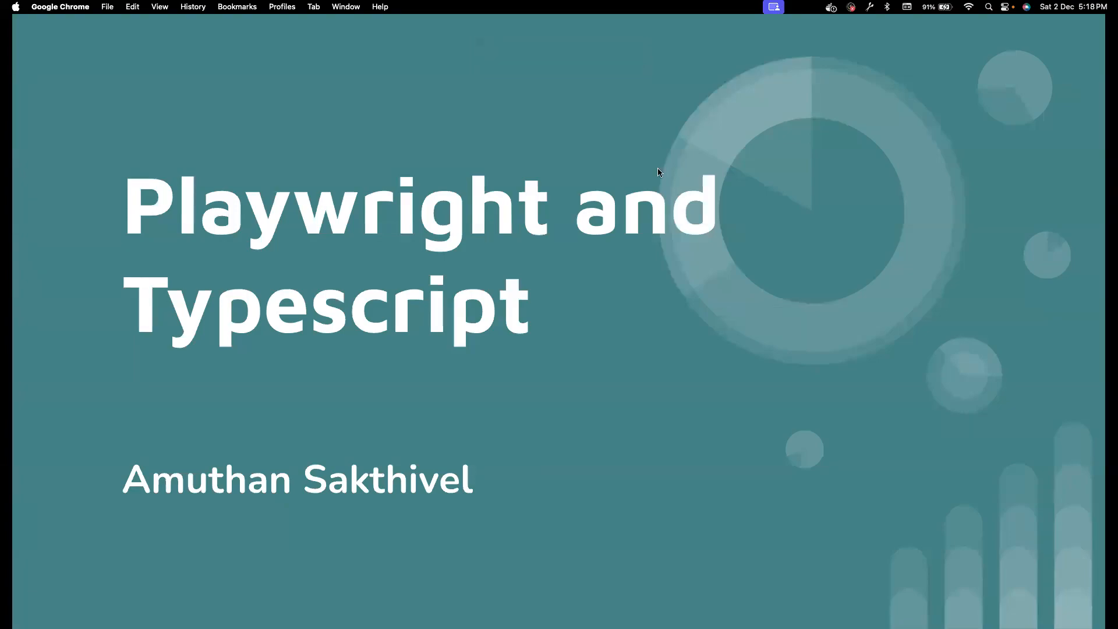
pyautogui.moveTo(581, 208)
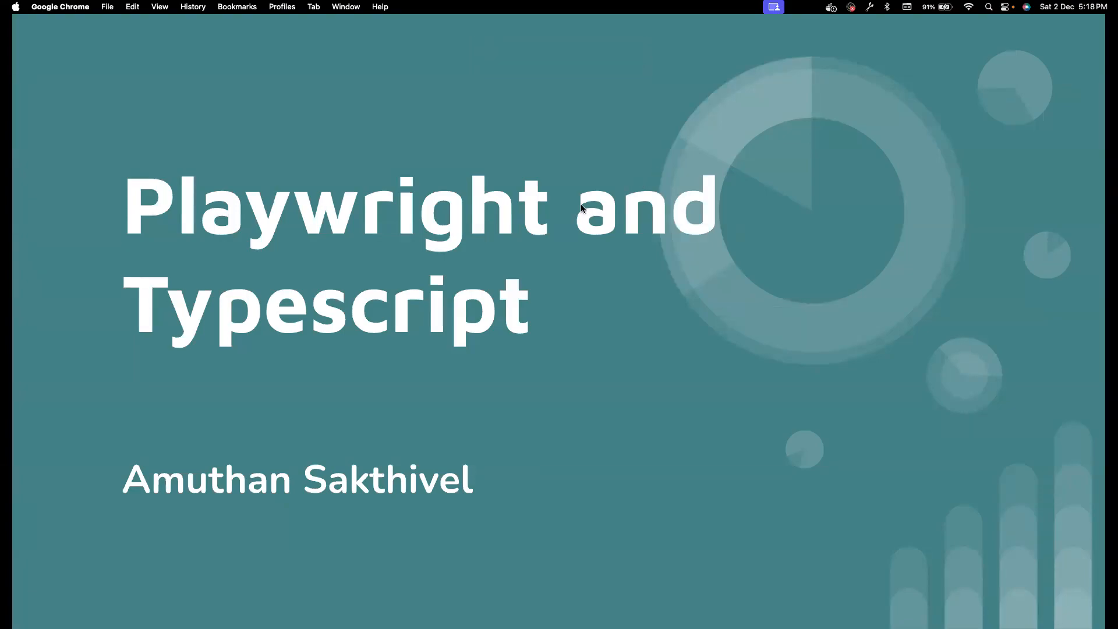
pyautogui.moveTo(329, 277)
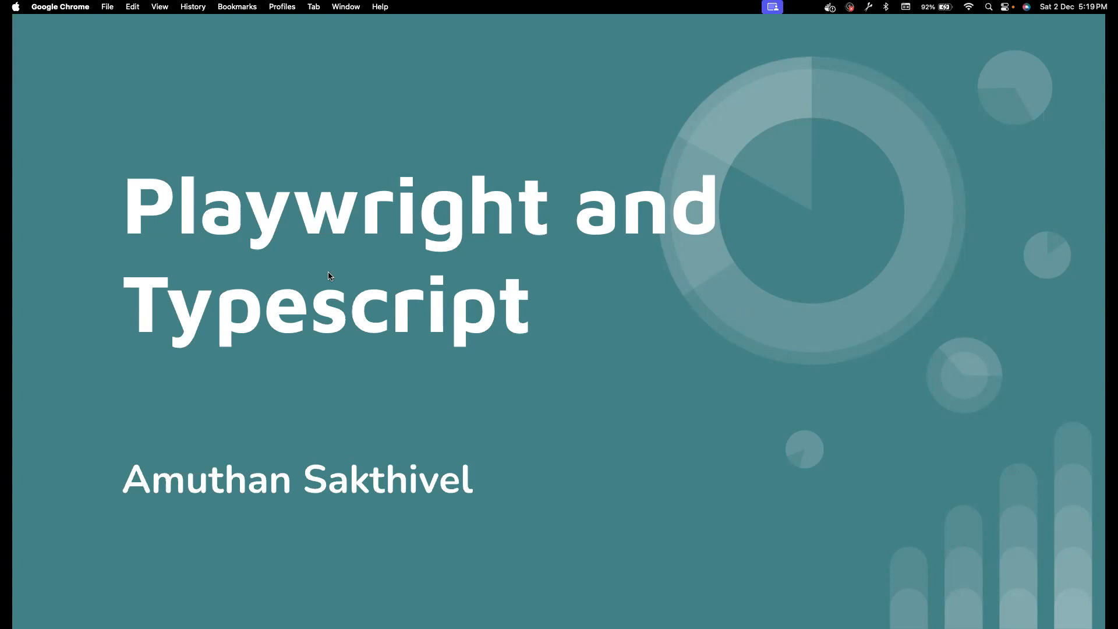
pyautogui.moveTo(383, 268)
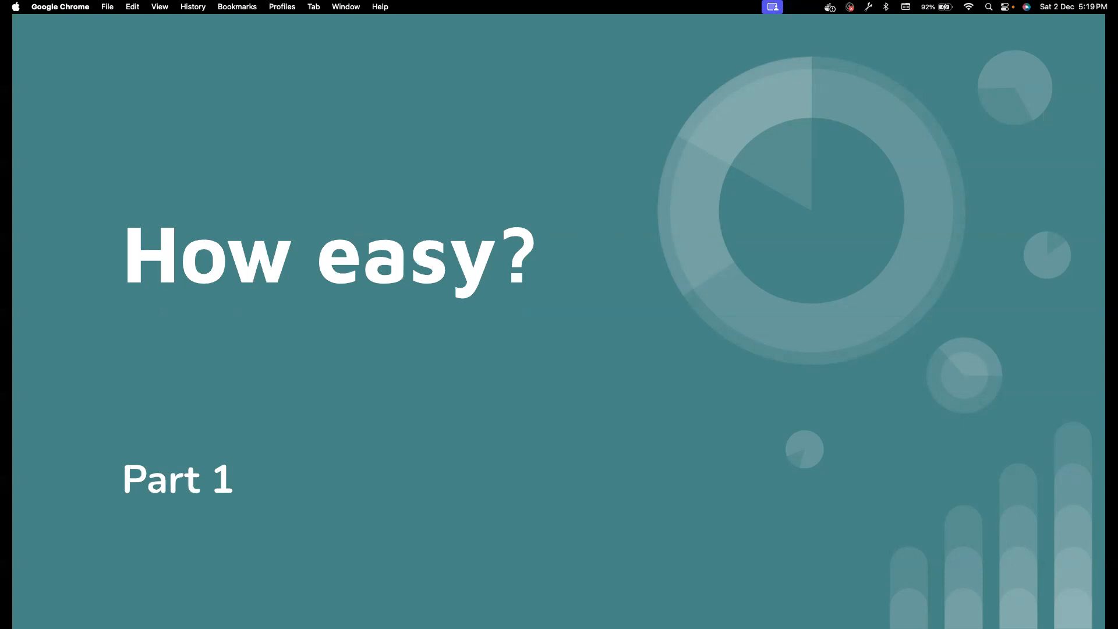
pyautogui.moveTo(372, 255)
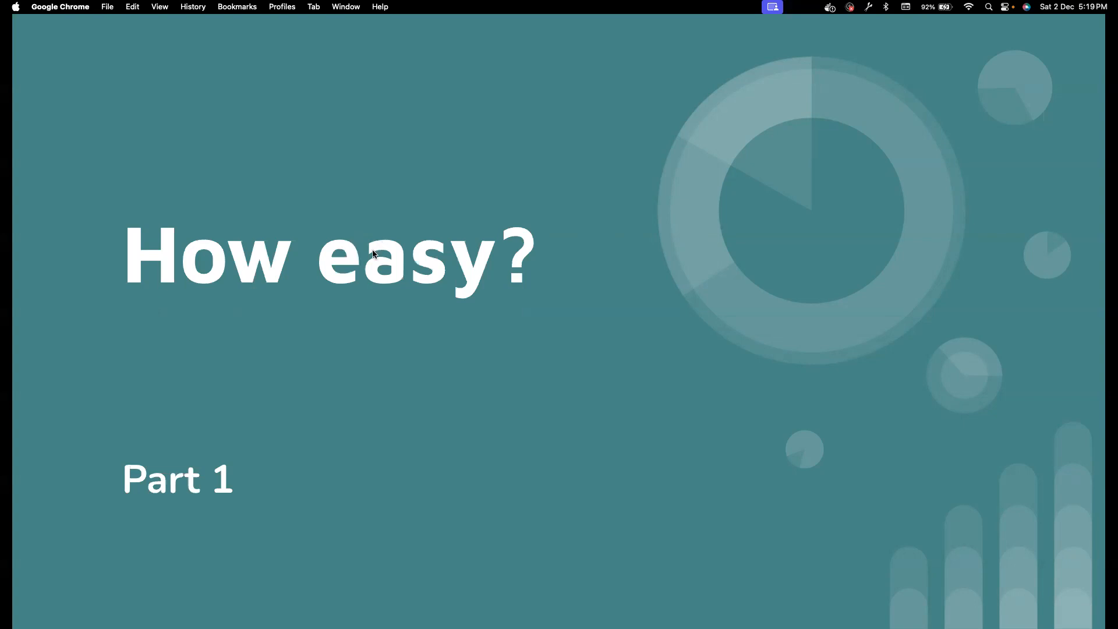
pyautogui.moveTo(372, 249)
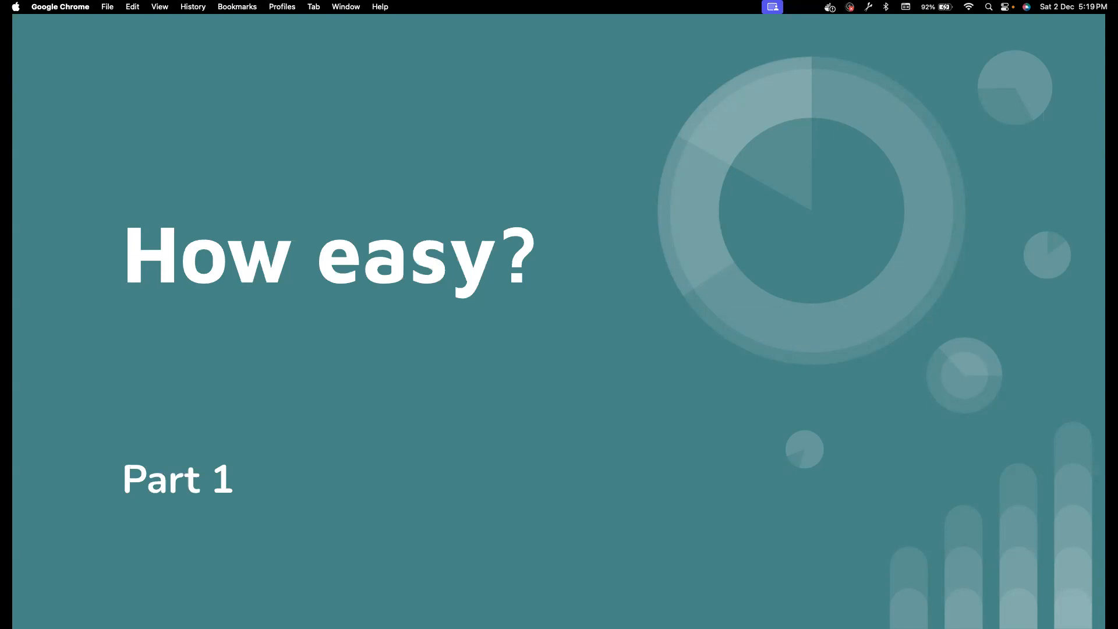
pyautogui.moveTo(378, 240)
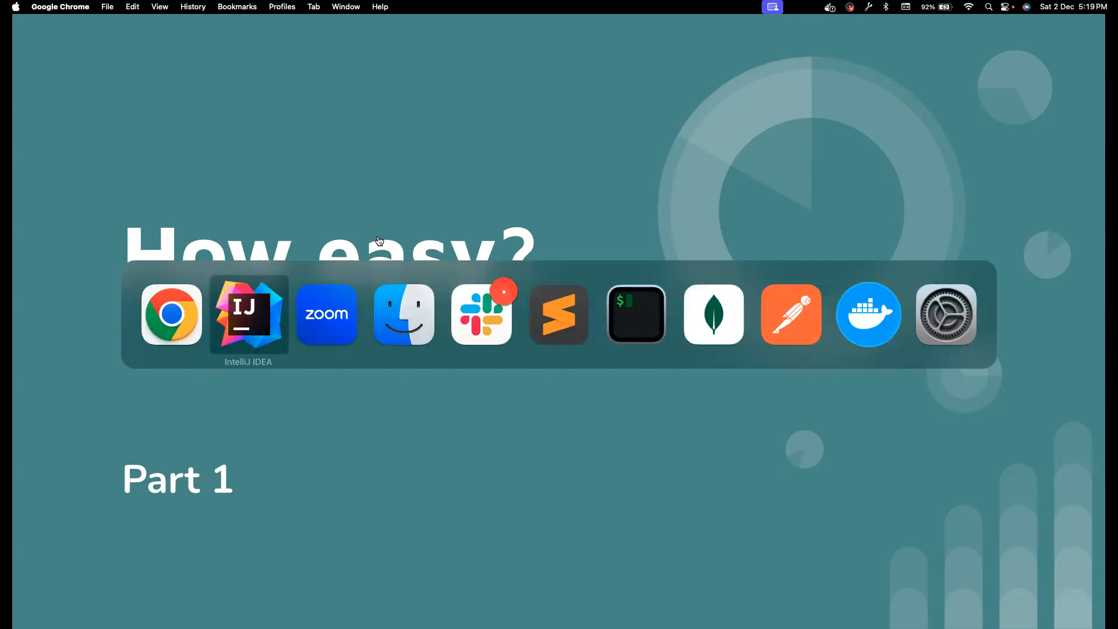
# Step: Launch npx playwright codegen from the IntelliJ terminal, opening a blank Chromium window and Inspector
pyautogui.click(248, 313)
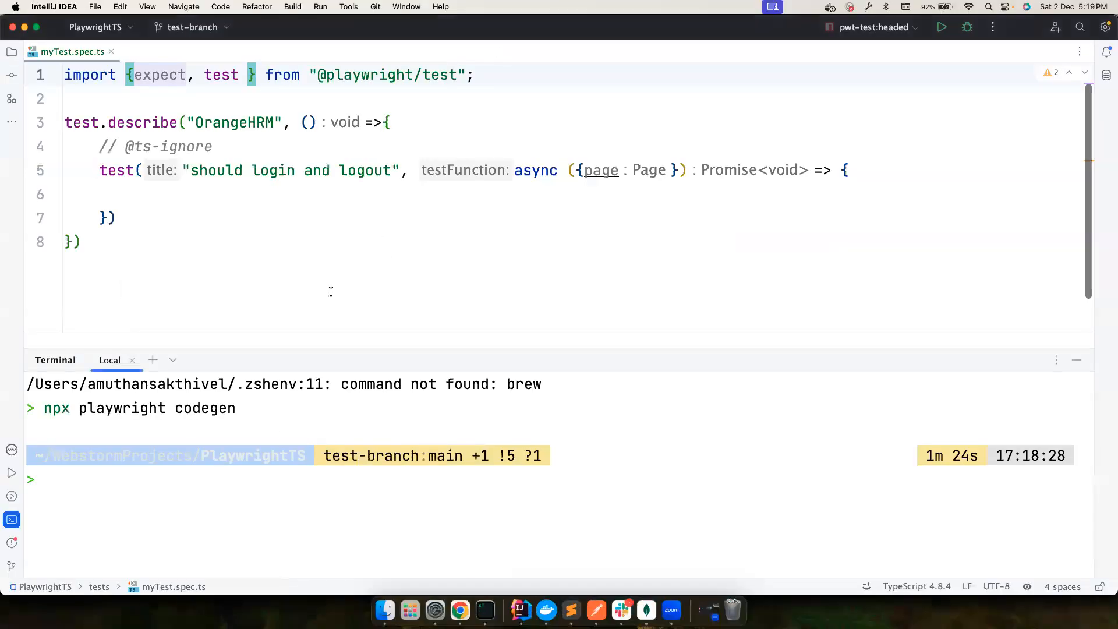
pyautogui.moveTo(210, 492)
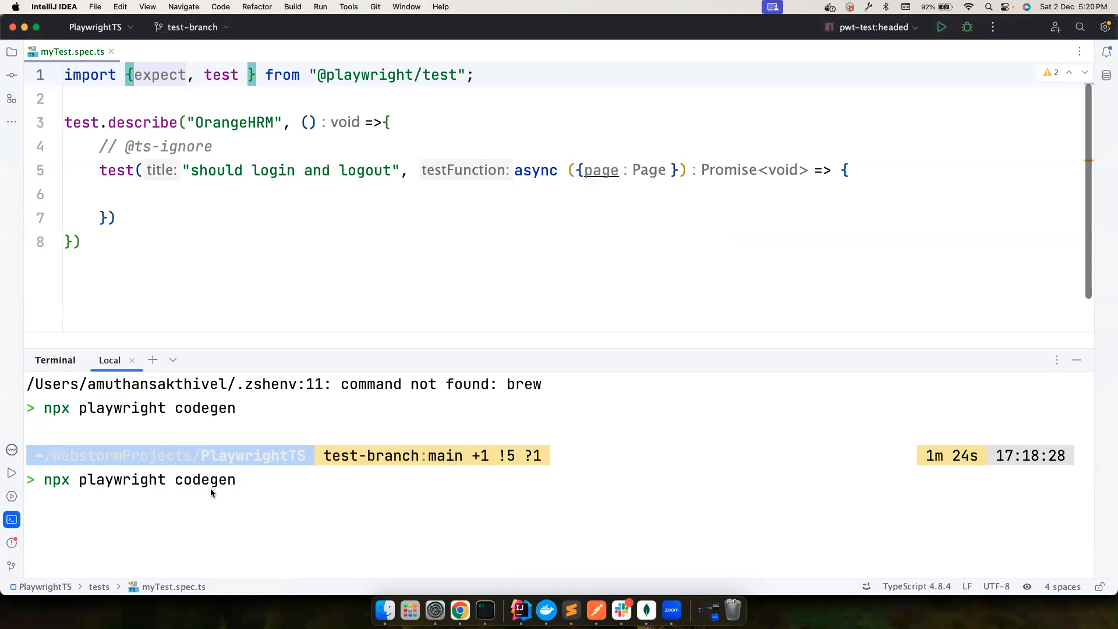
pyautogui.press('enter')
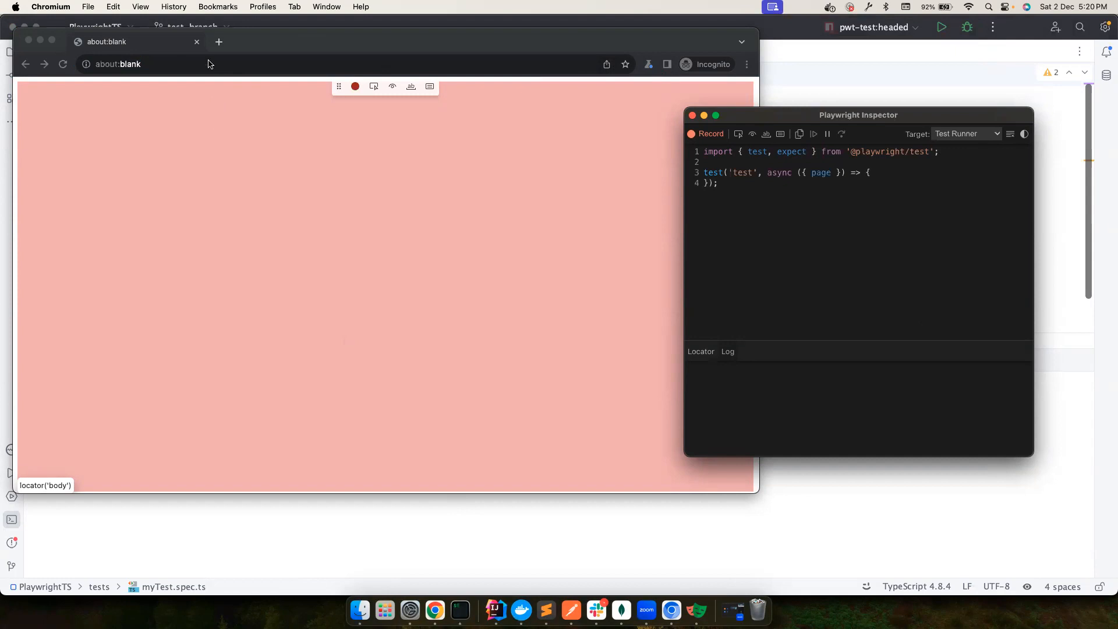
pyautogui.moveTo(434, 610)
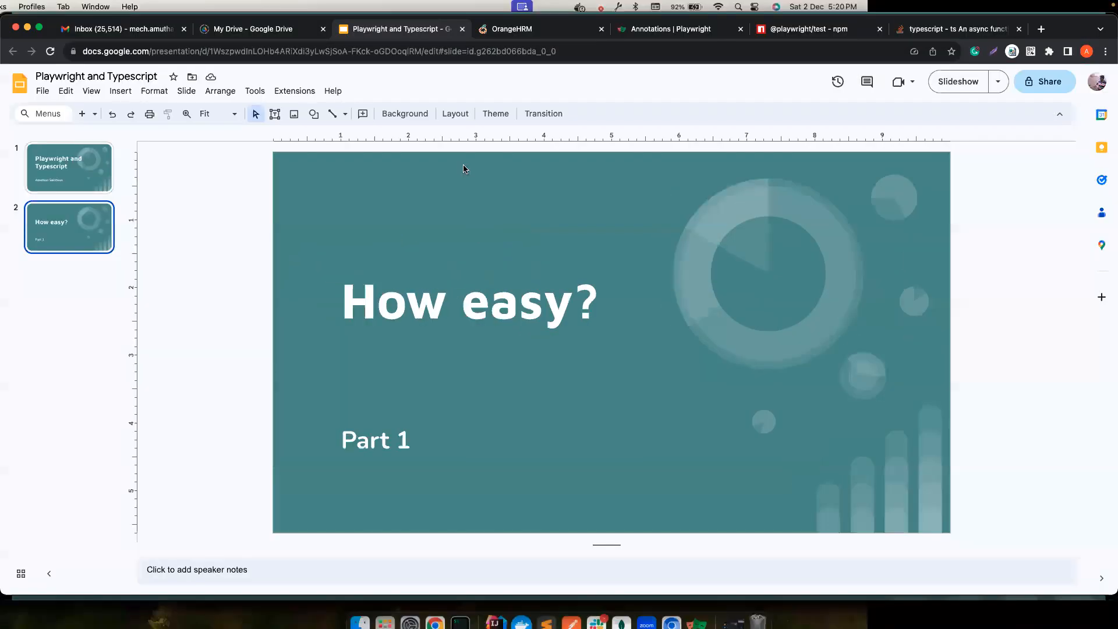
# Step: Select the OrangeHRM demo login page URL in Chrome's address bar for copying
pyautogui.click(511, 28)
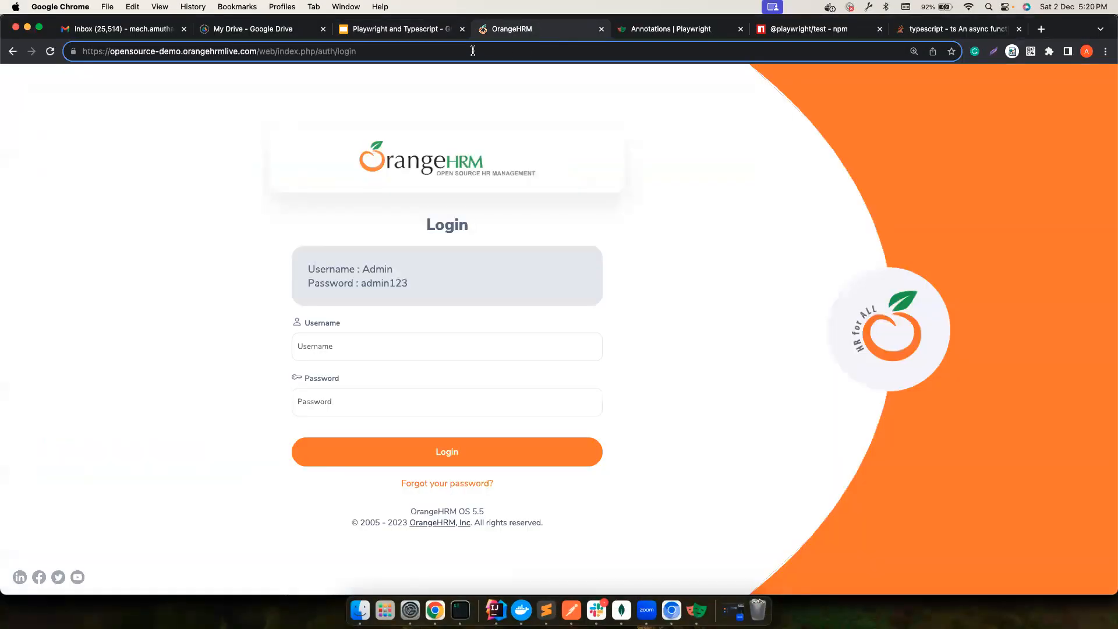
pyautogui.click(218, 50)
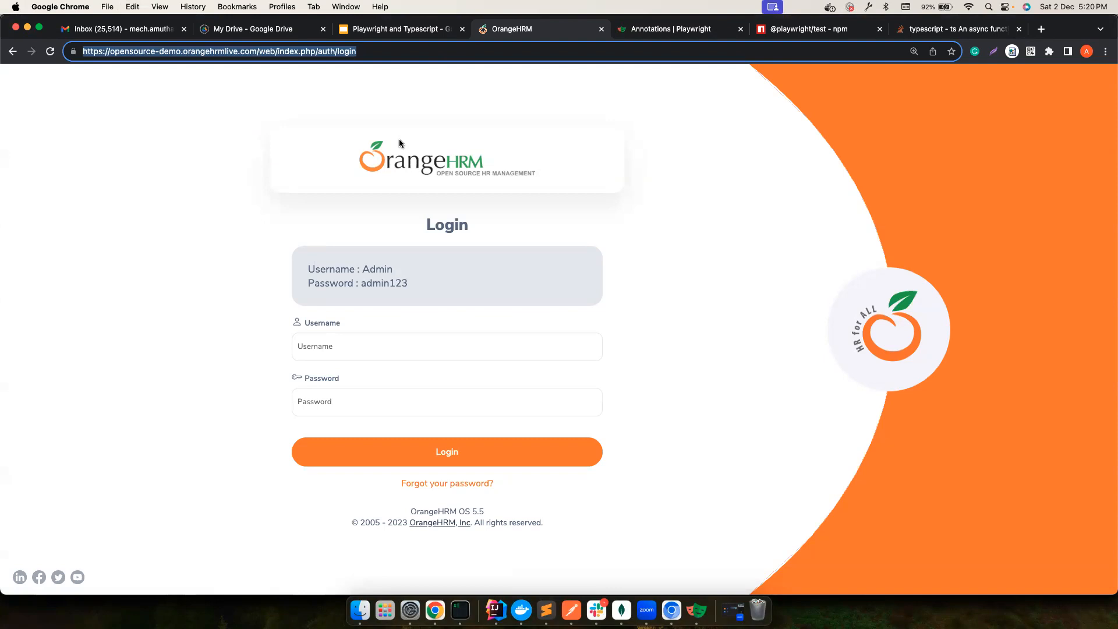
pyautogui.moveTo(646, 610)
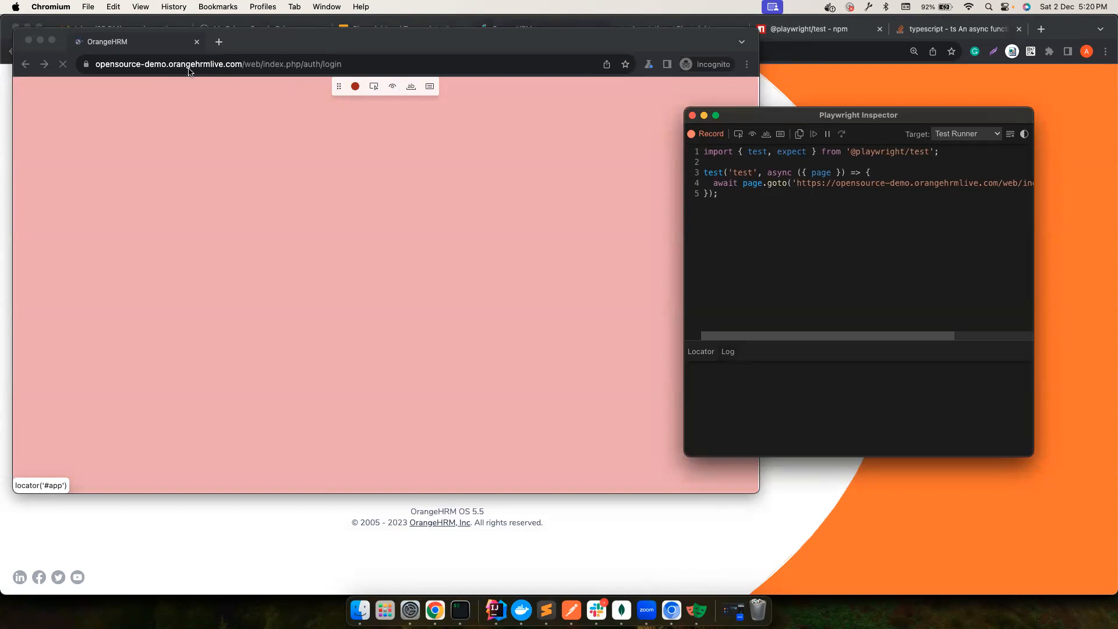
pyautogui.moveTo(239, 71)
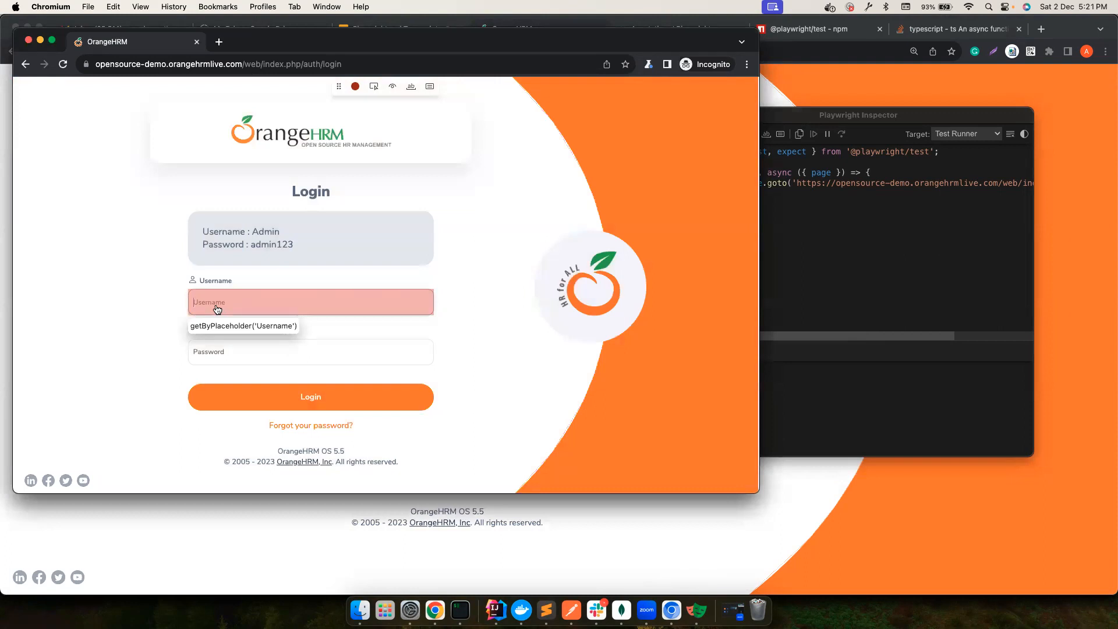
pyautogui.write('Admin')
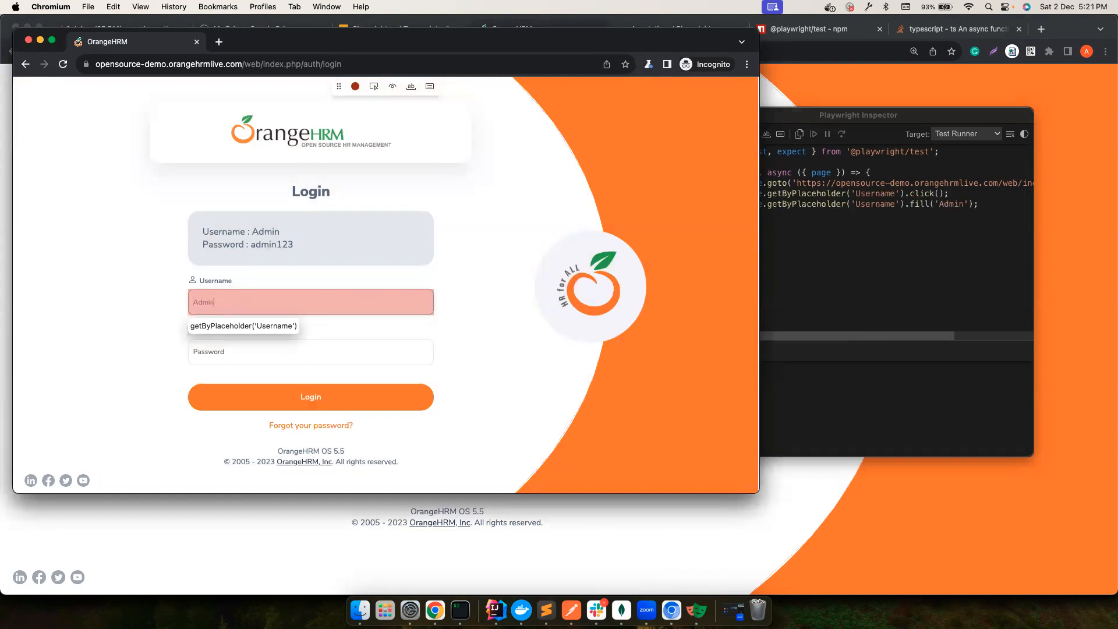
pyautogui.moveTo(216, 310)
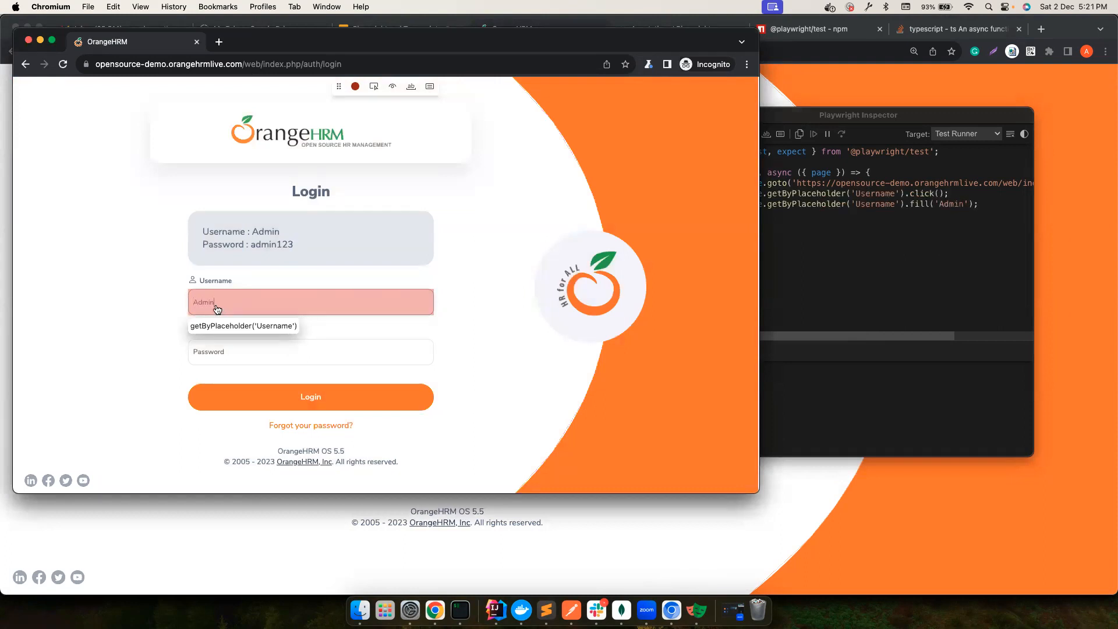
pyautogui.moveTo(217, 302)
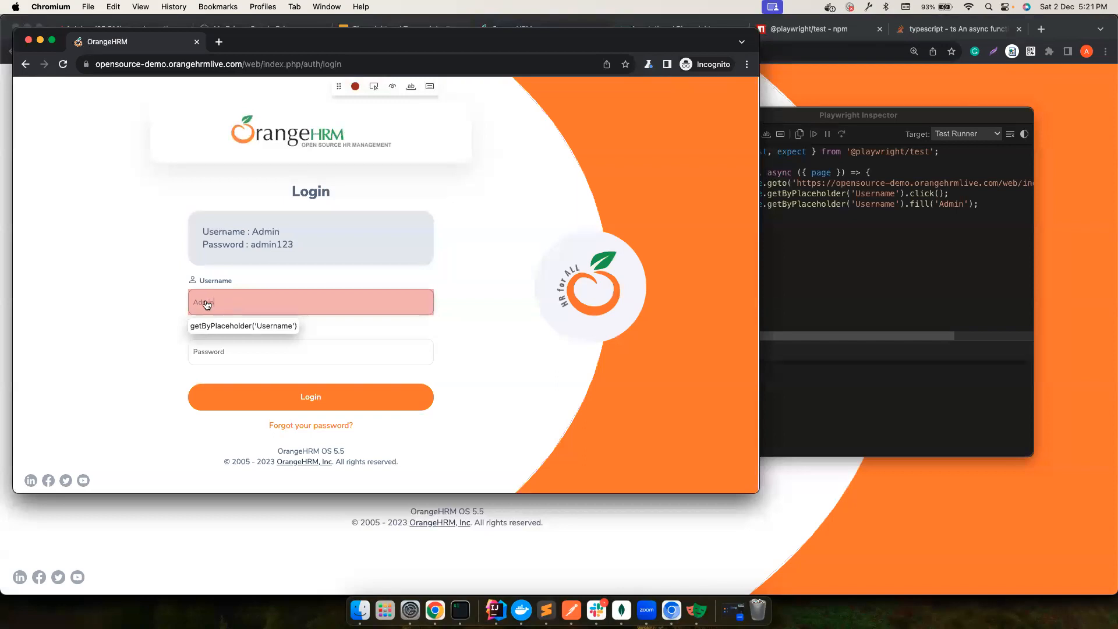
pyautogui.write('ad')
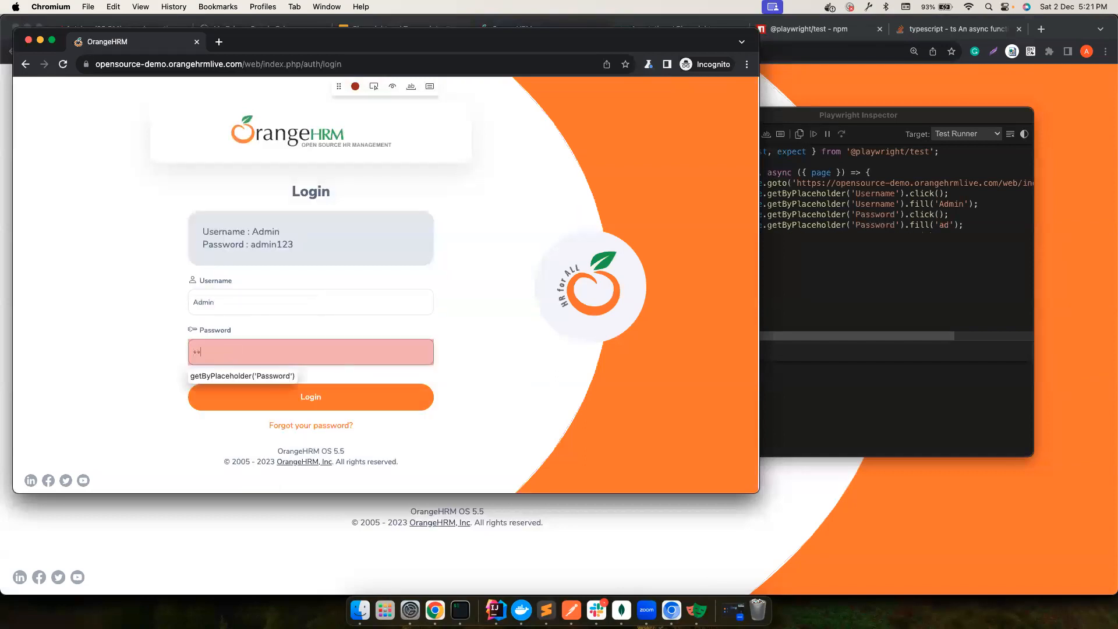
pyautogui.write('admin123')
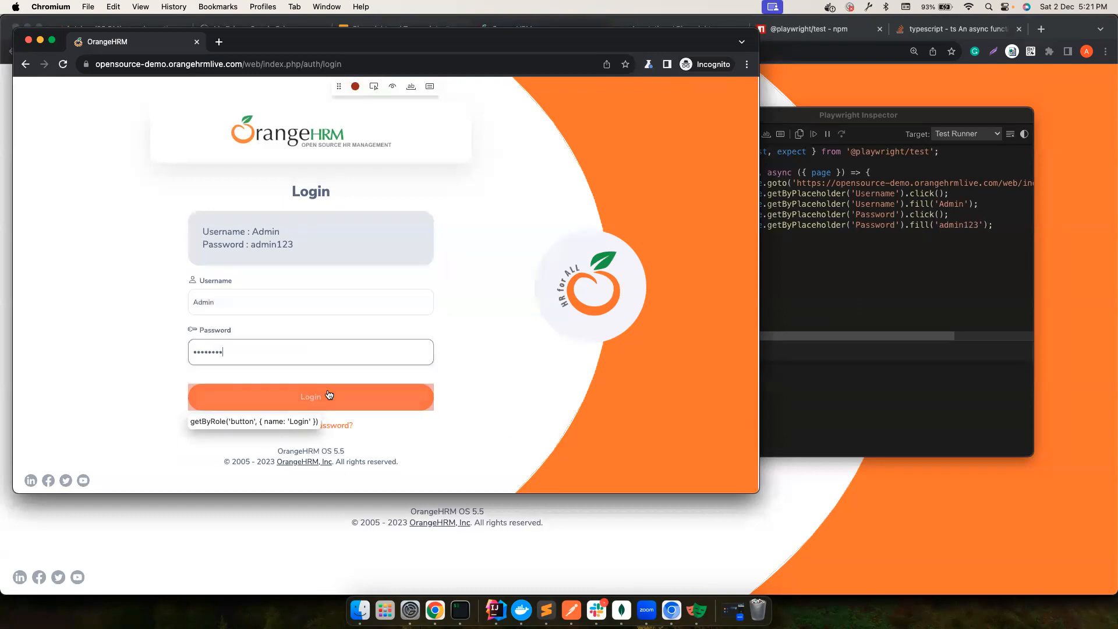
pyautogui.click(309, 395)
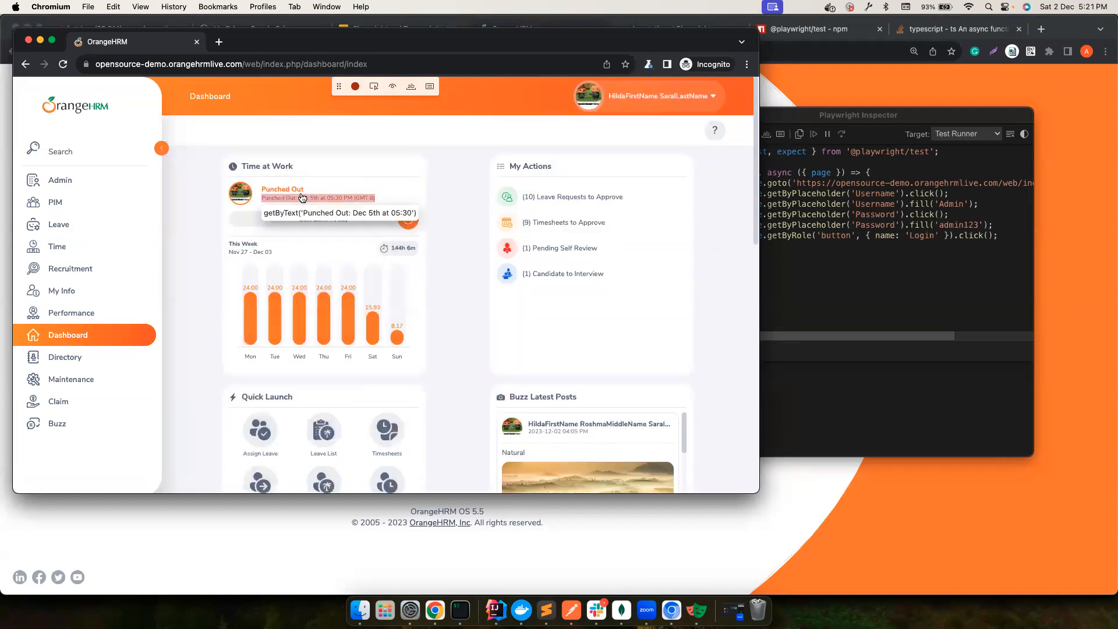
pyautogui.moveTo(392, 86)
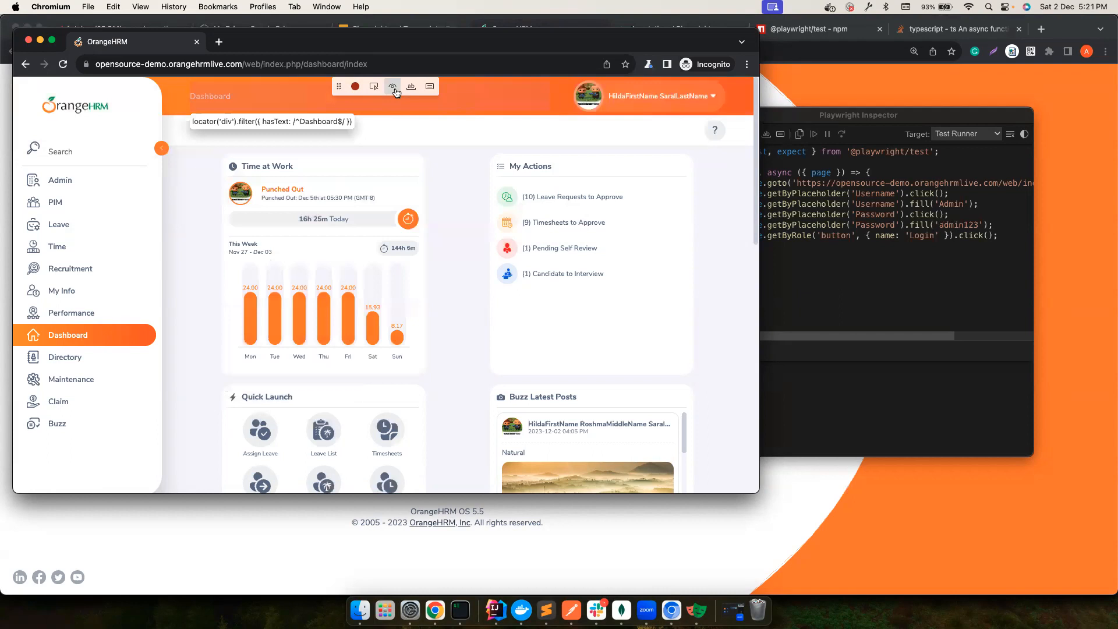
pyautogui.moveTo(391, 85)
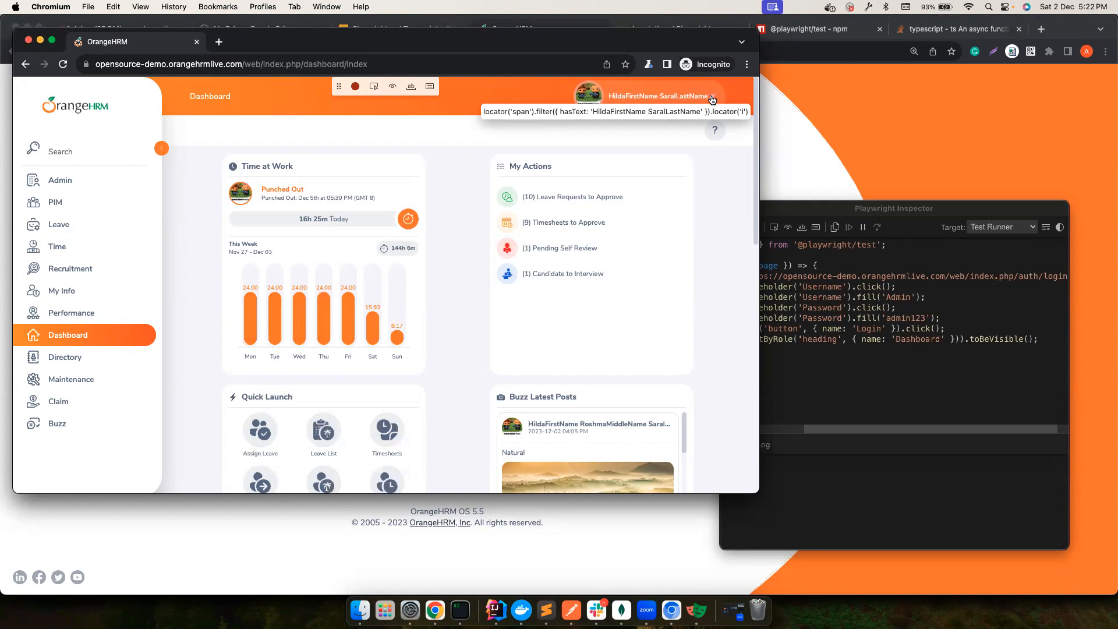
pyautogui.moveTo(712, 98)
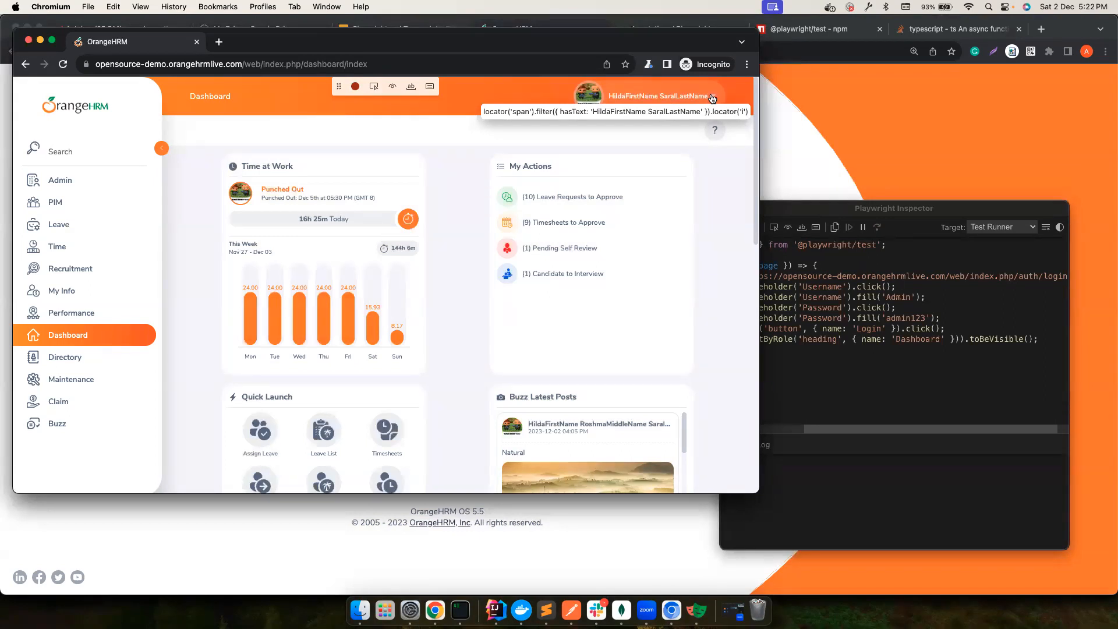
pyautogui.moveTo(587, 98)
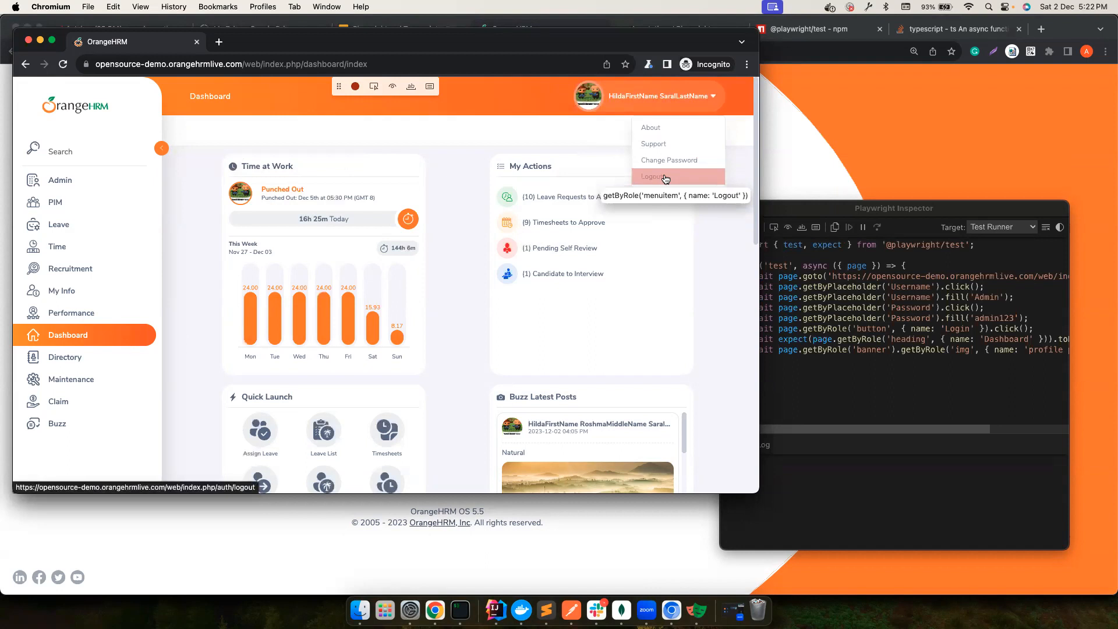
# Step: Record logging out of OrangeHRM through the profile menu's Logout entry
pyautogui.click(651, 177)
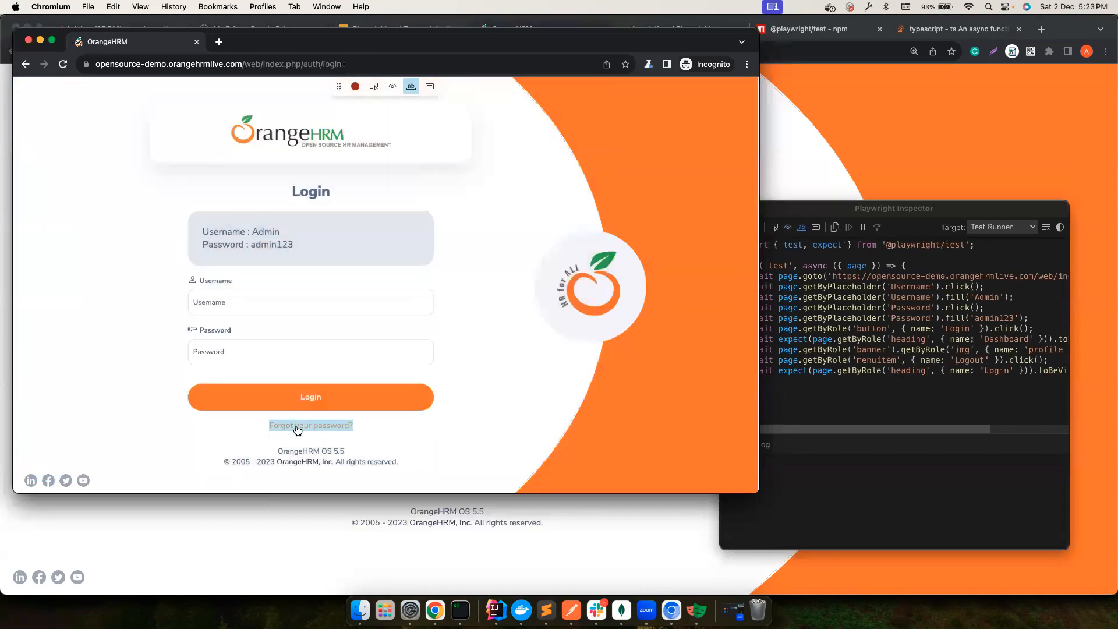
# Step: Add an assertion that the login form contains 'Forgot your password?'
pyautogui.click(411, 87)
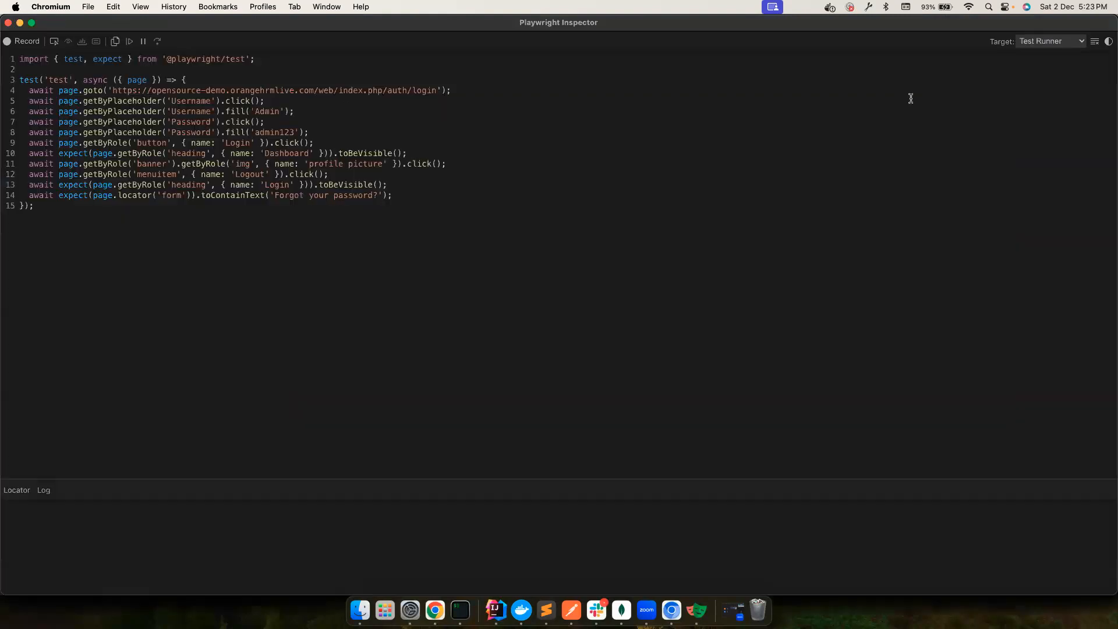
# Step: Preview the recording as Java Library code, switch Target back to Node.js Test Runner, and take its test lines
pyautogui.click(1048, 41)
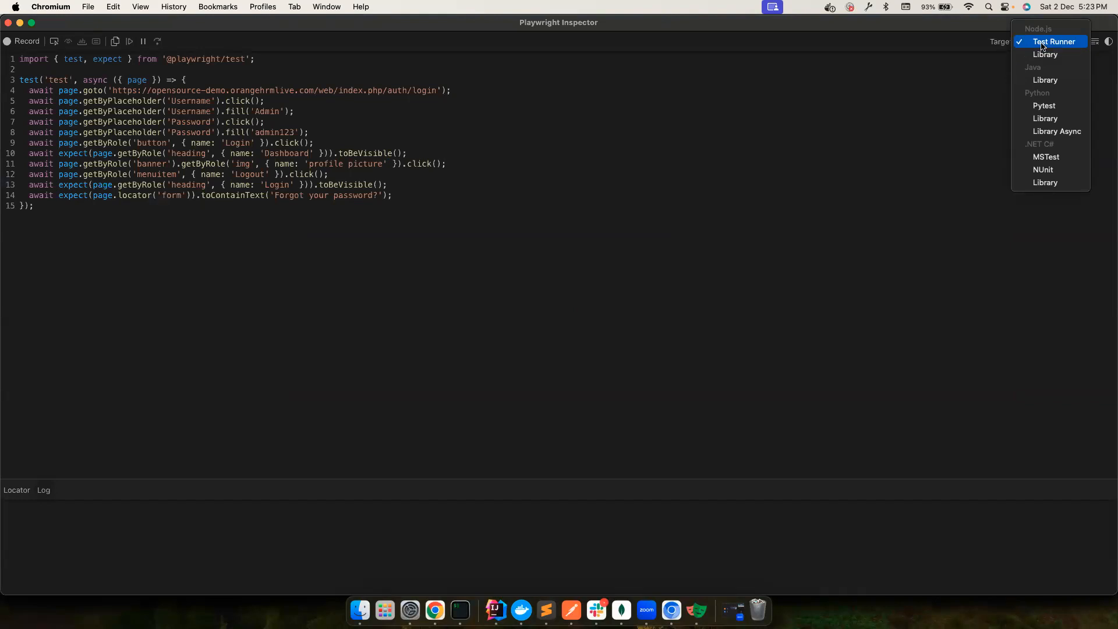
pyautogui.click(1044, 81)
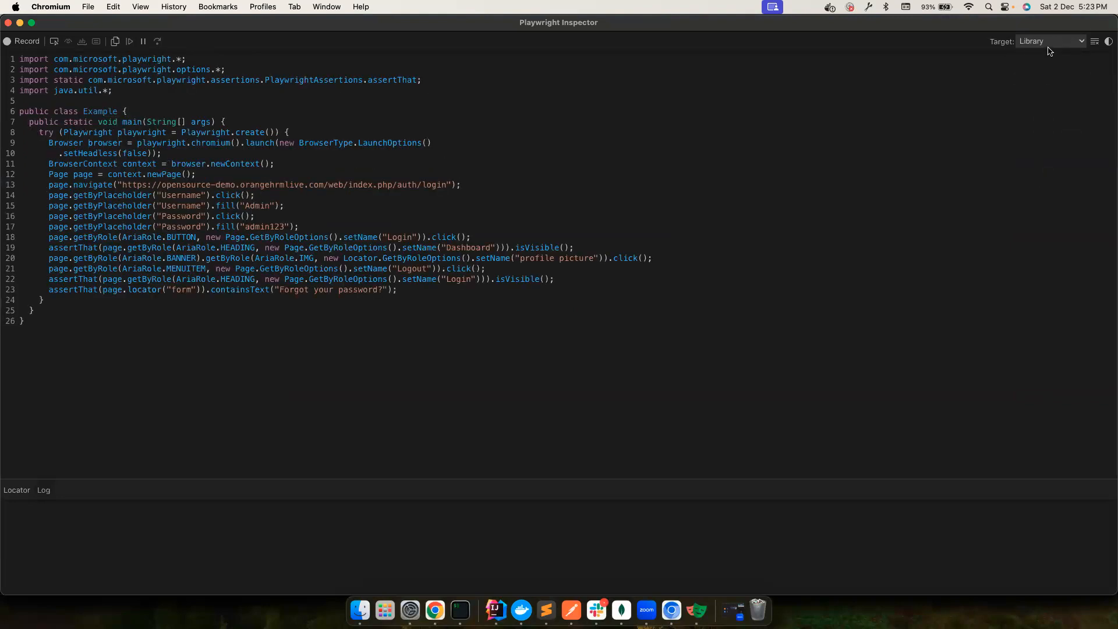
pyautogui.click(1050, 40)
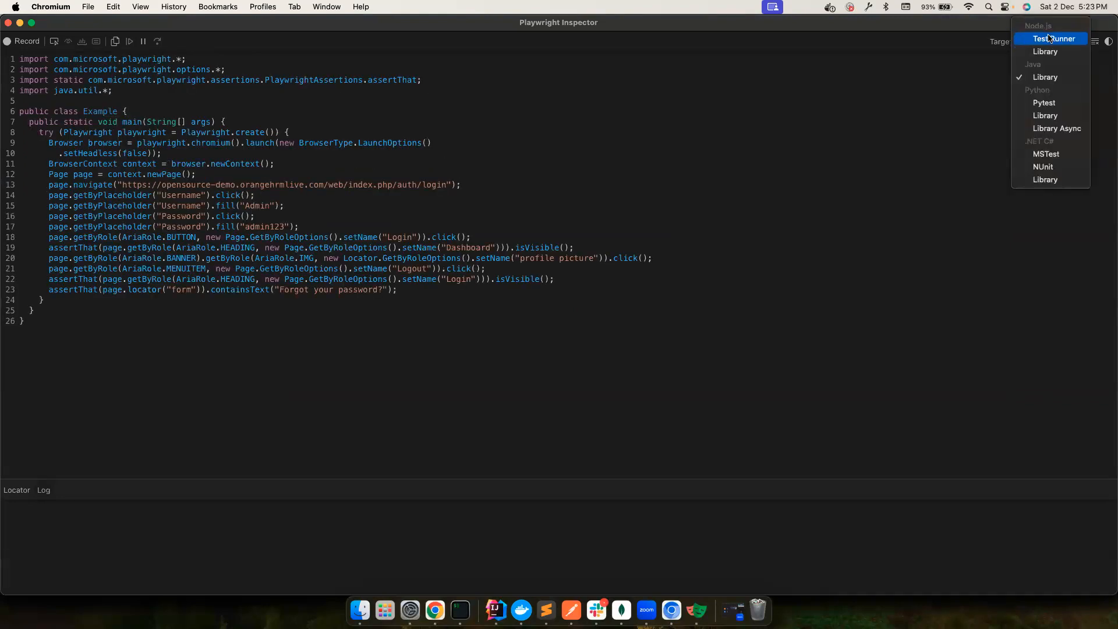
pyautogui.click(1055, 38)
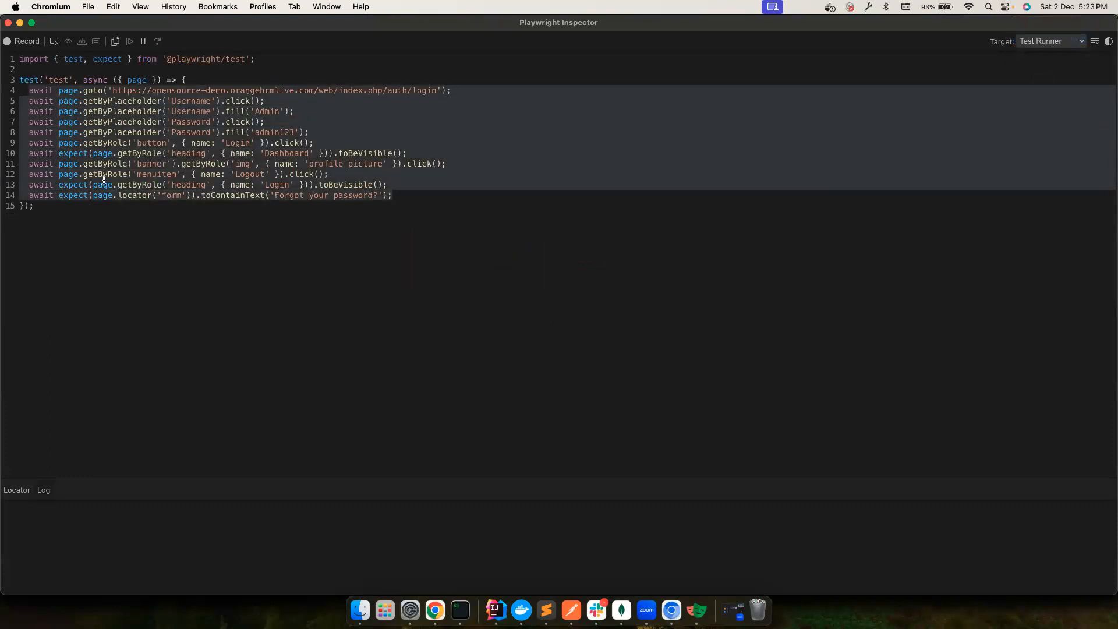
pyautogui.click(495, 609)
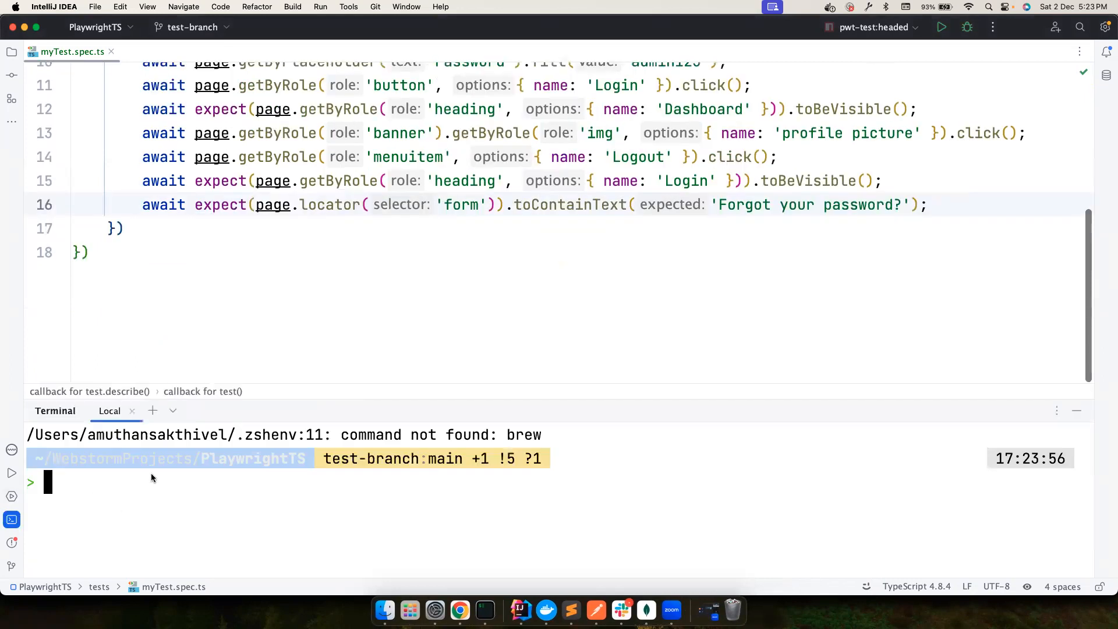
# Step: Run npx playwright test --headed ./tests/myTest.spec.ts and let it finish
pyautogui.write('npx playwright test --headed ./tests/myTest.spec.ts')
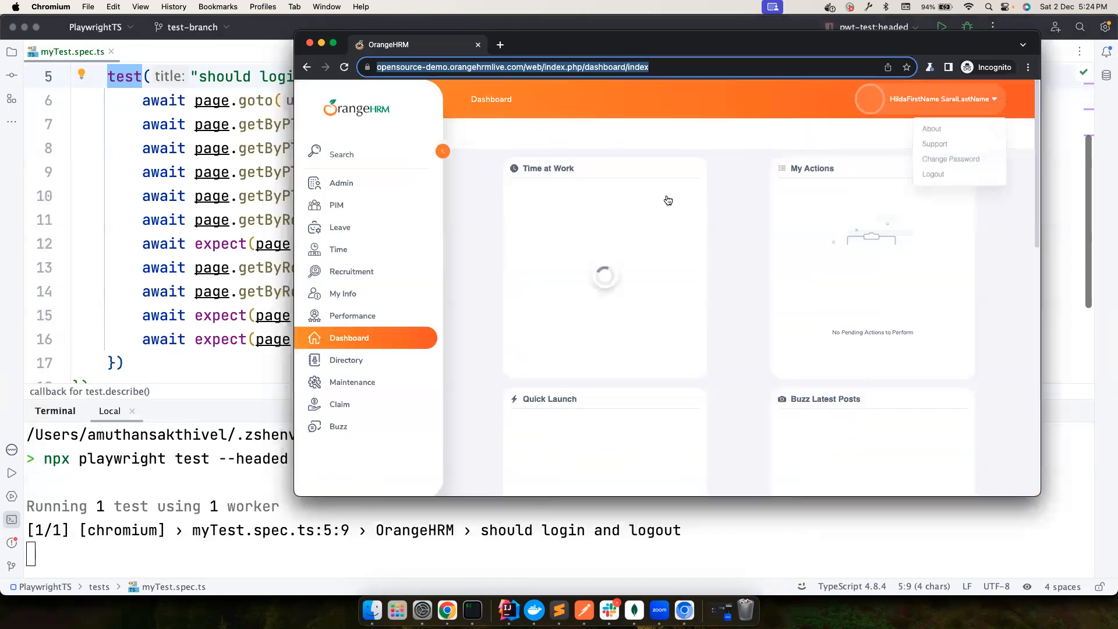
pyautogui.click(933, 173)
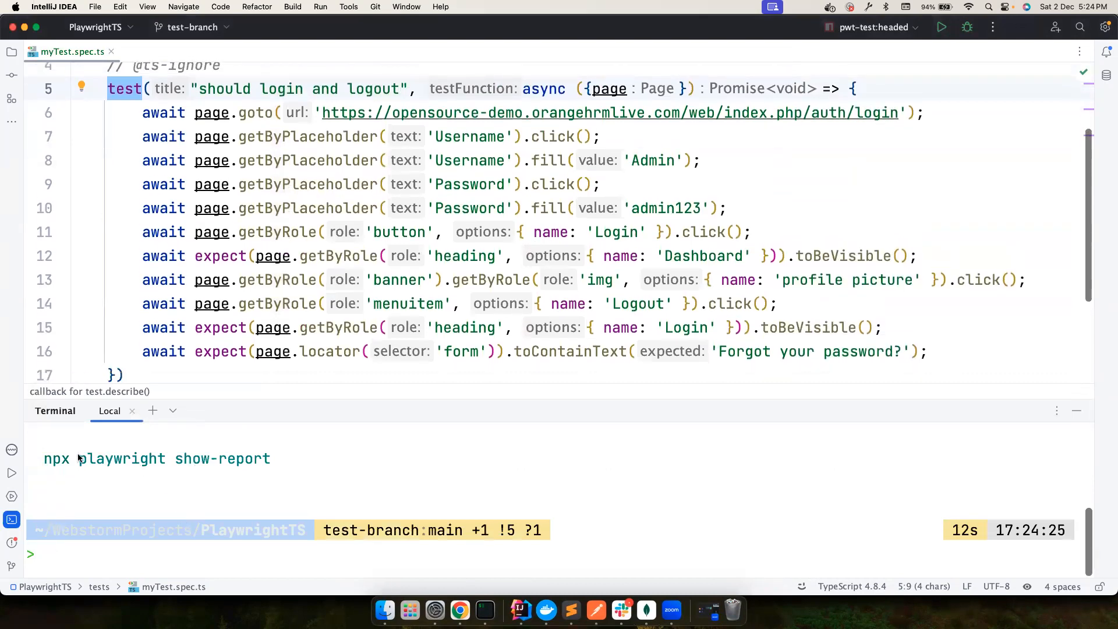
# Step: Grab the npx playwright show-report line in the terminal to open the HTML report
pyautogui.tripleClick(156, 458)
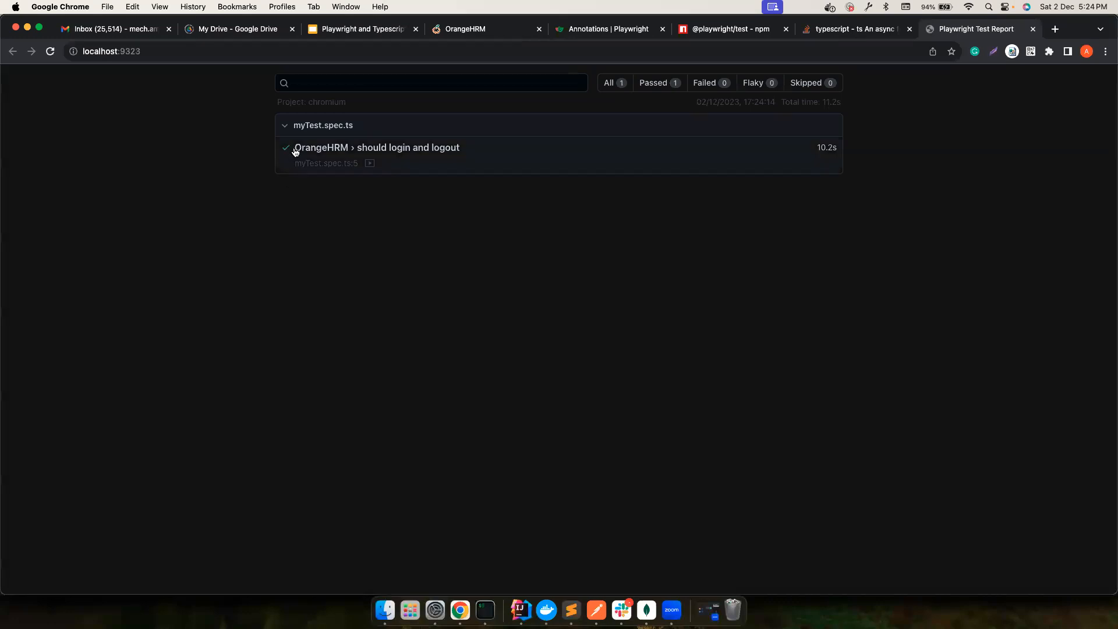
# Step: Open the should login and logout test's steps and play its recorded video
pyautogui.click(377, 147)
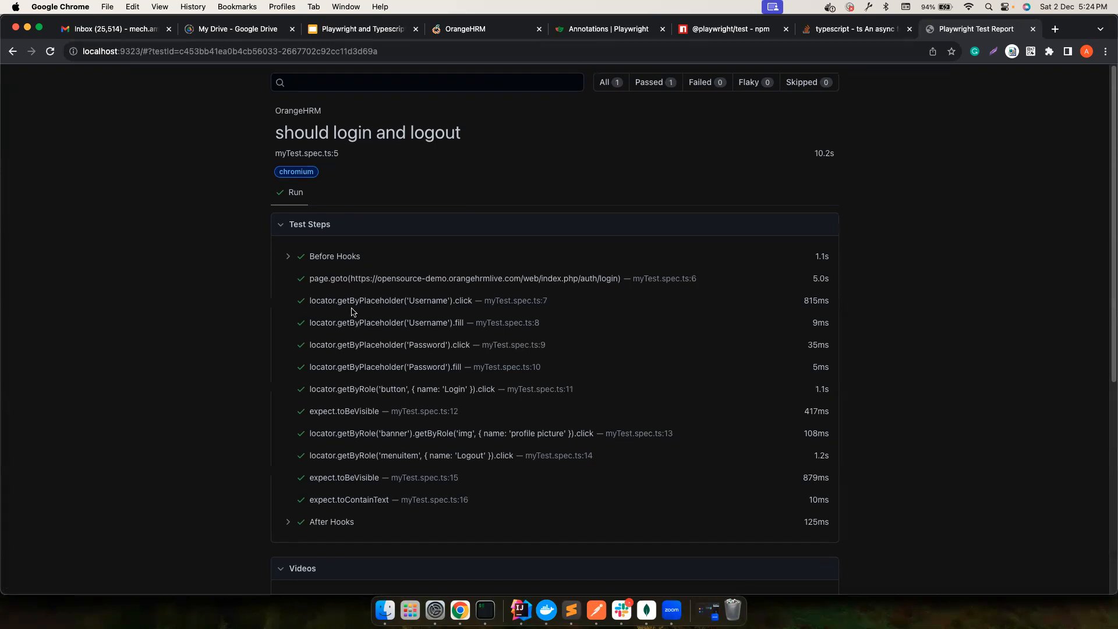
pyautogui.scroll(-3)
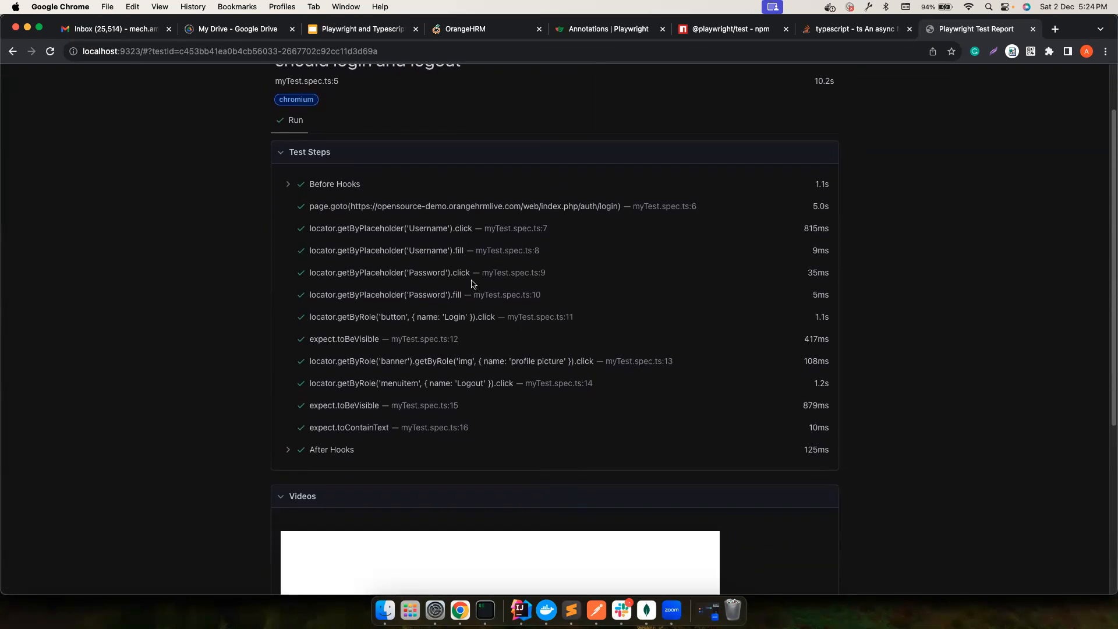
pyautogui.scroll(-3)
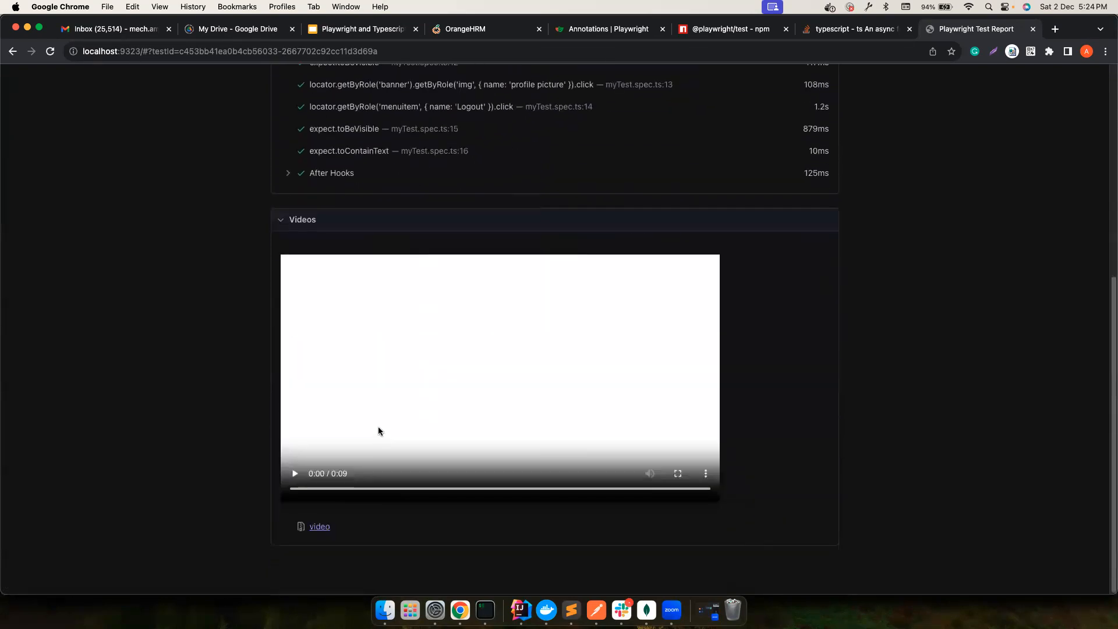
pyautogui.click(293, 474)
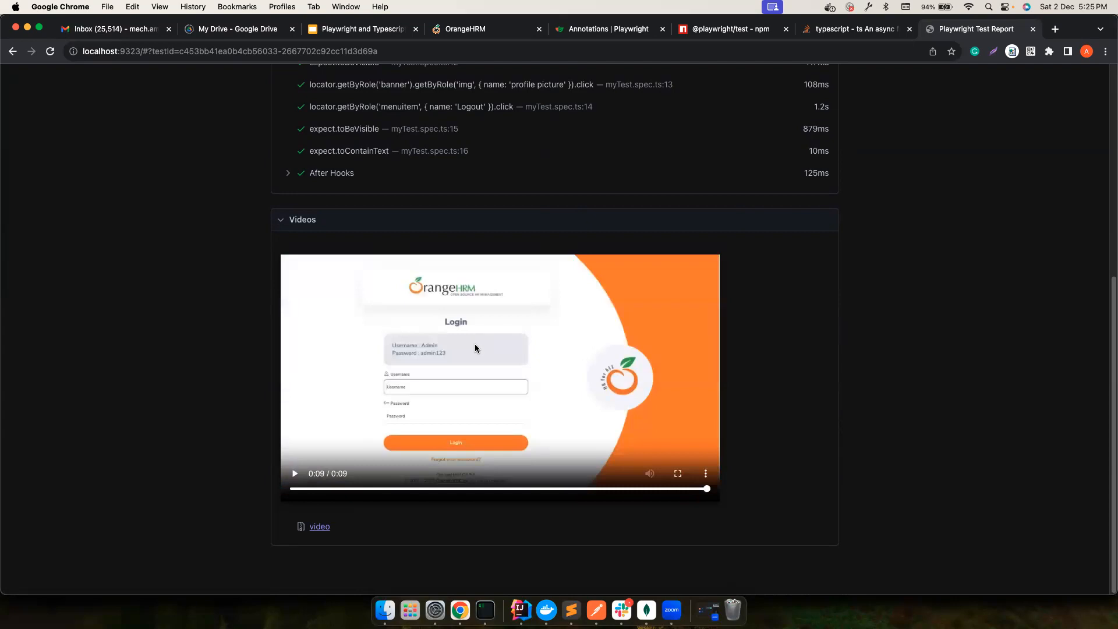
pyautogui.moveTo(472, 348)
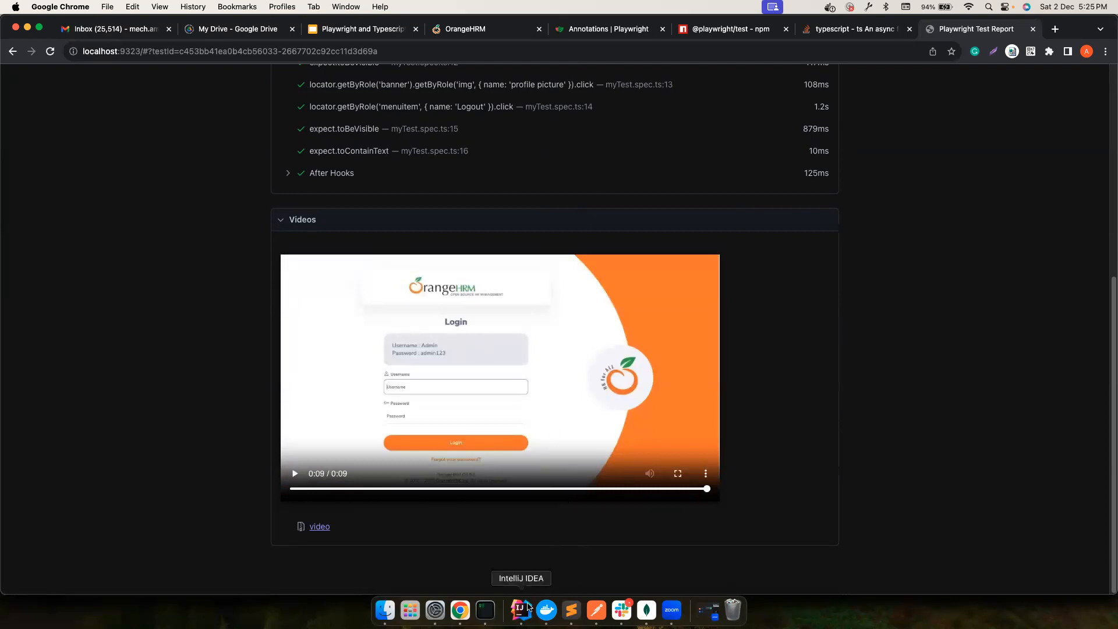
# Step: Remove the Username click step and select the .click() call on the Password line
pyautogui.click(520, 609)
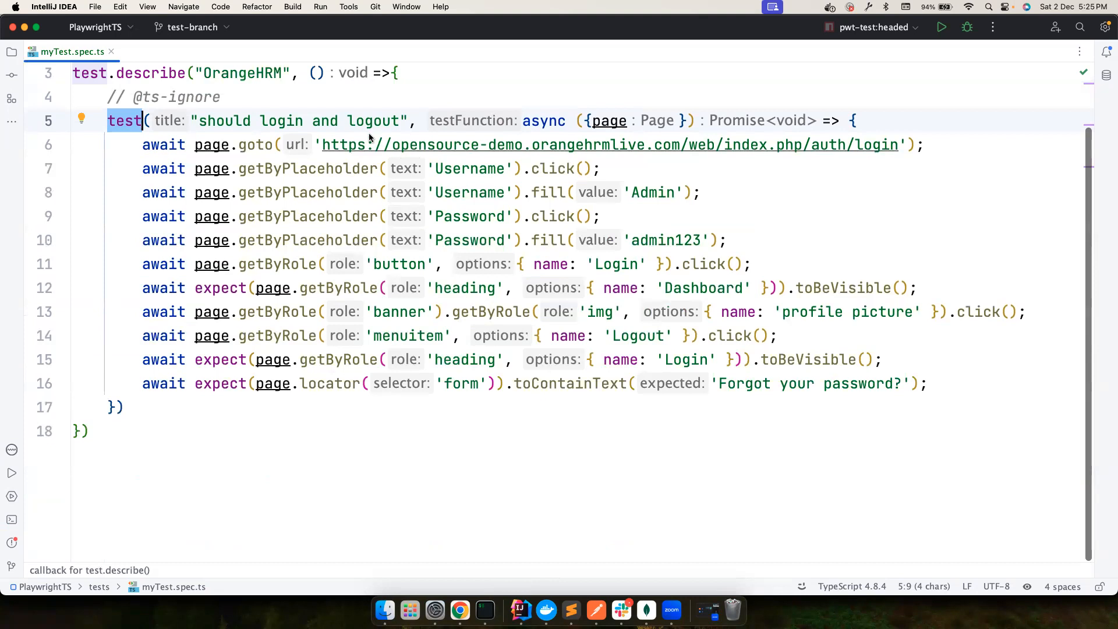
pyautogui.moveTo(610, 131)
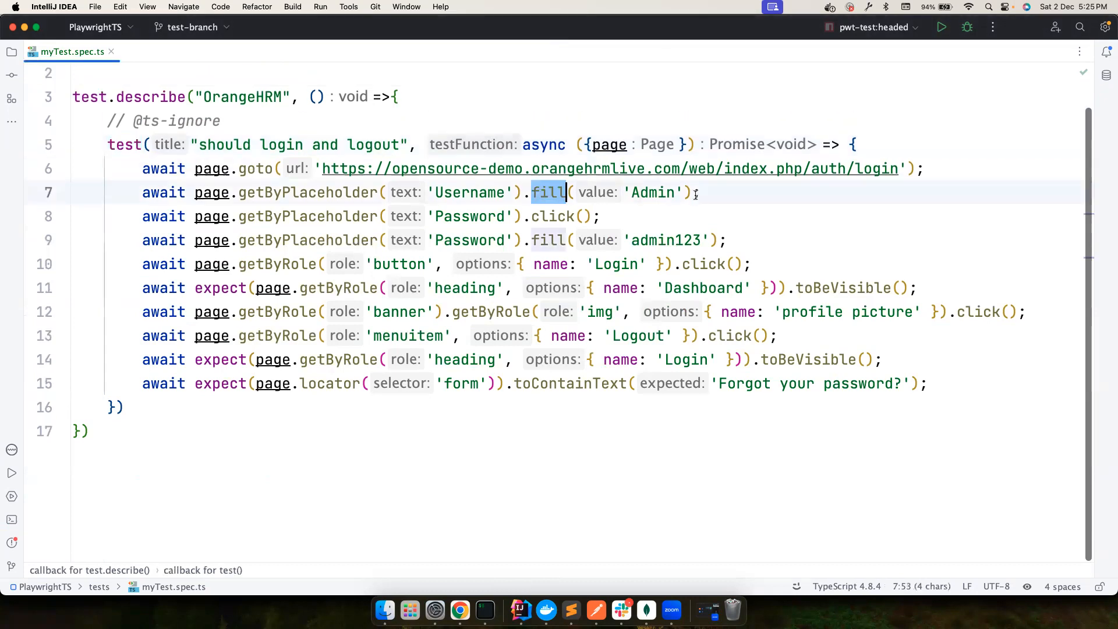
pyautogui.click(599, 217)
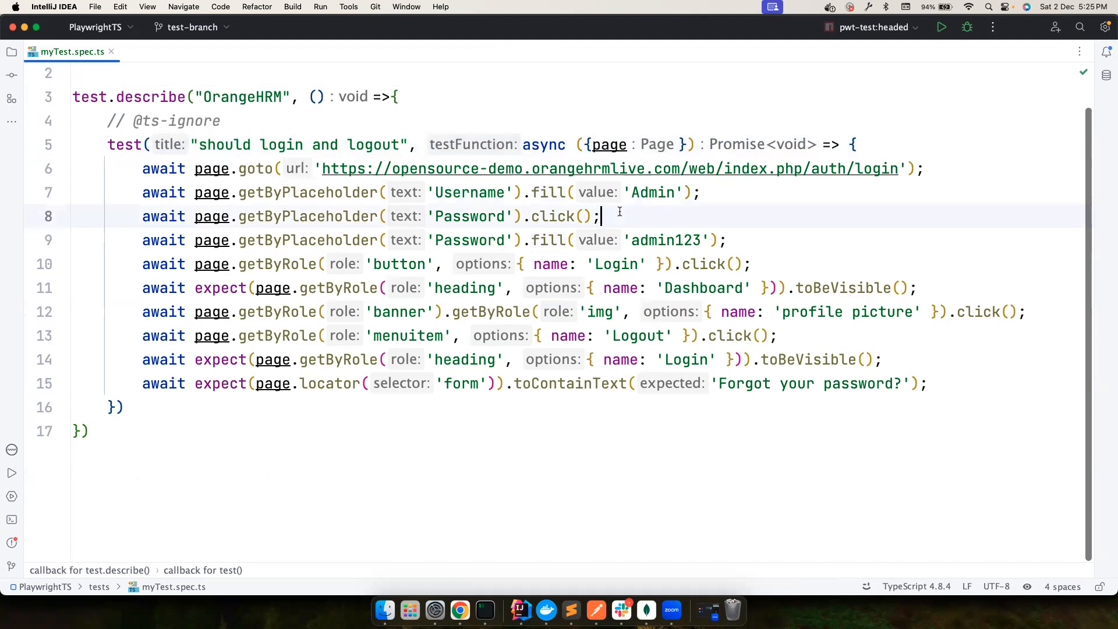
pyautogui.doubleClick(552, 216)
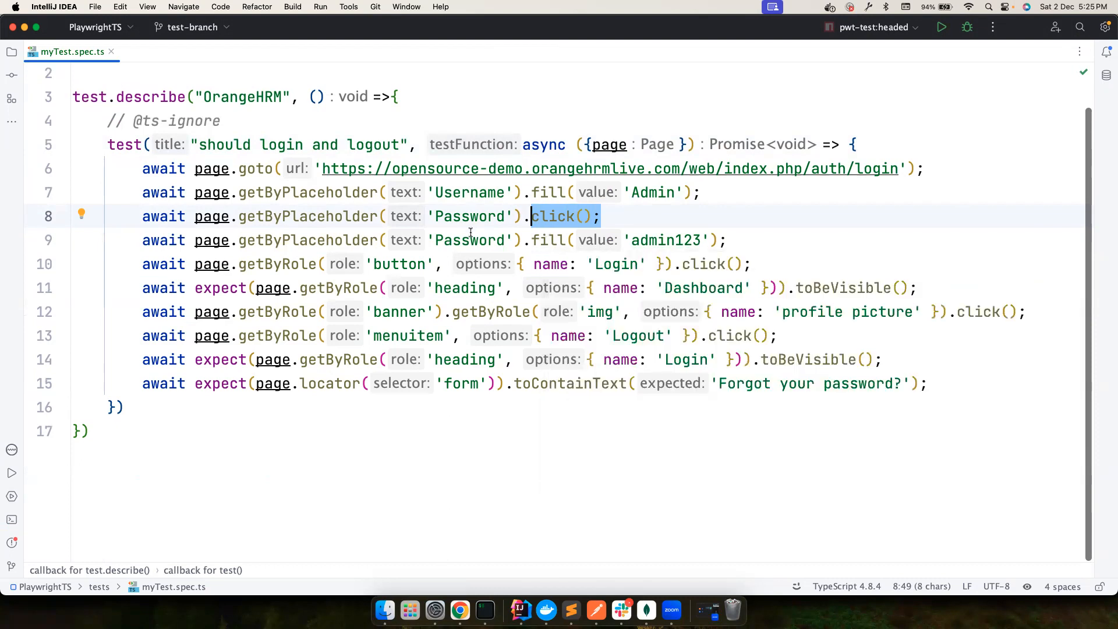
pyautogui.moveTo(608, 221)
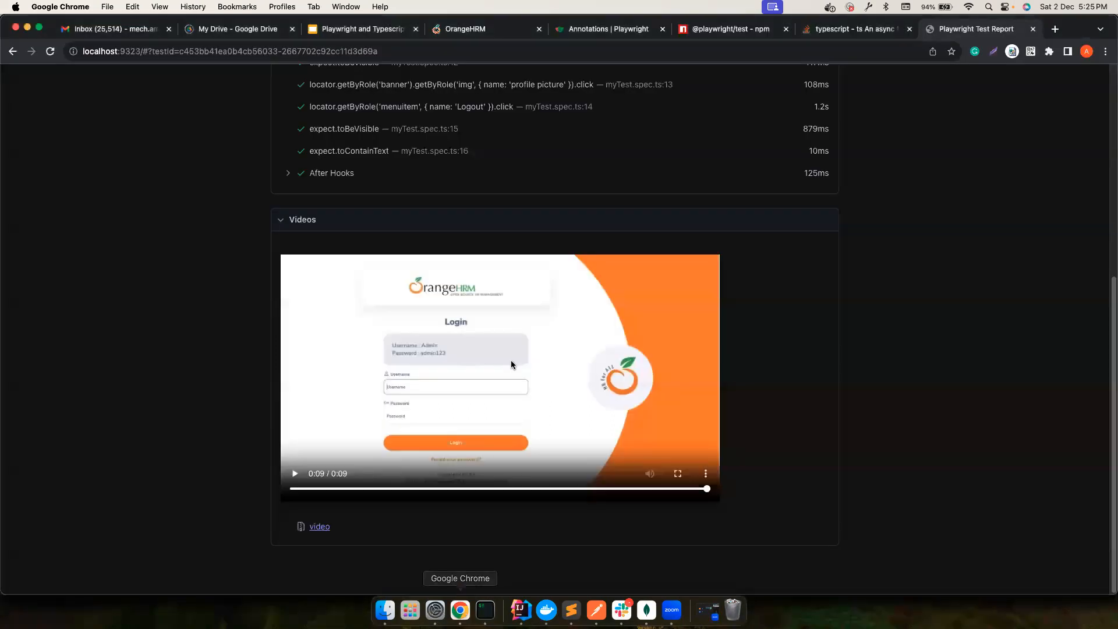
# Step: Switch Chrome to the OrangeHRM demo login page and review its Username and Password fields
pyautogui.click(458, 29)
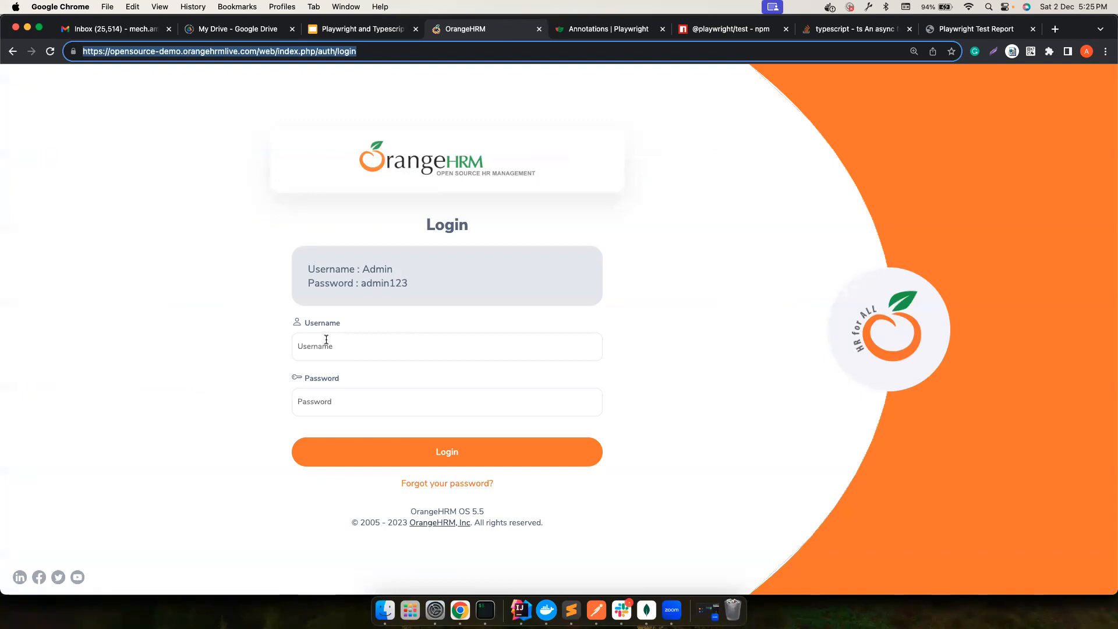
pyautogui.moveTo(328, 341)
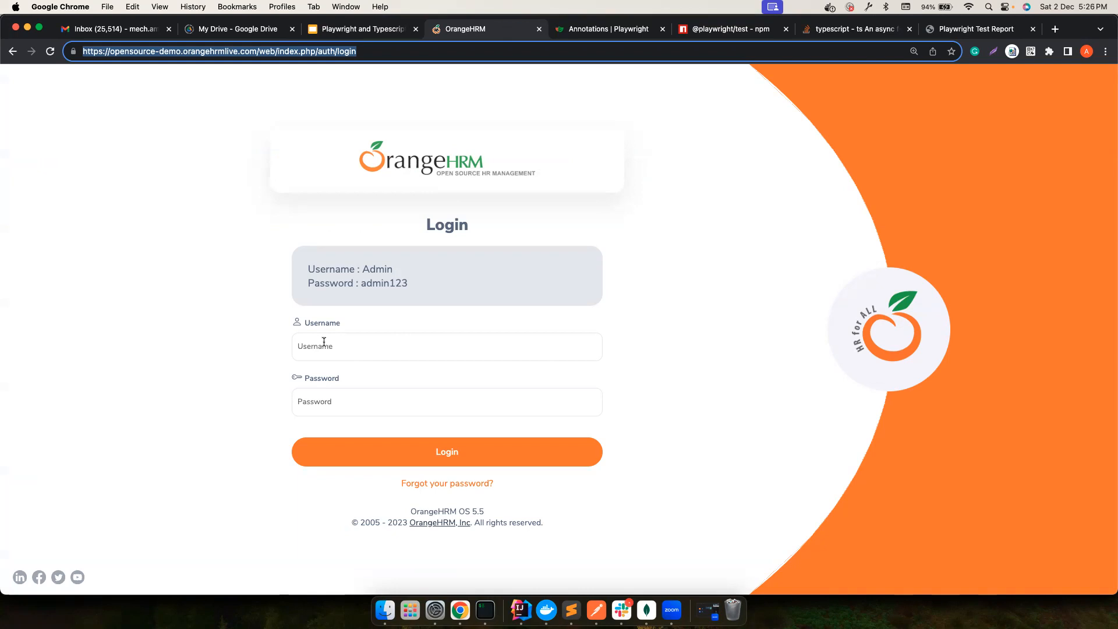
pyautogui.moveTo(520, 609)
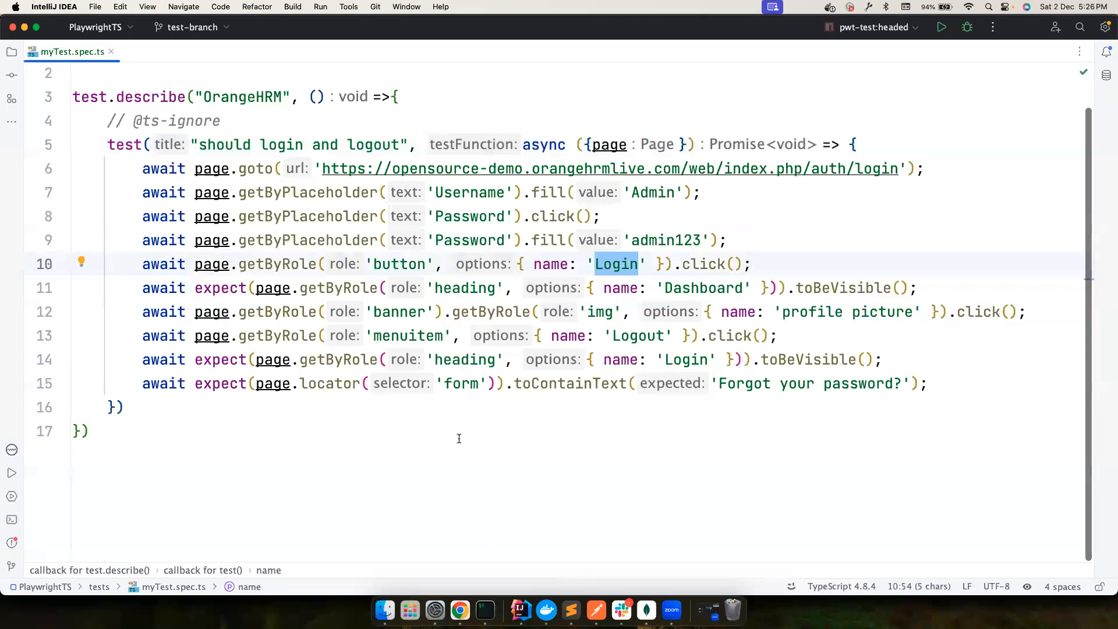
pyautogui.moveTo(462, 442)
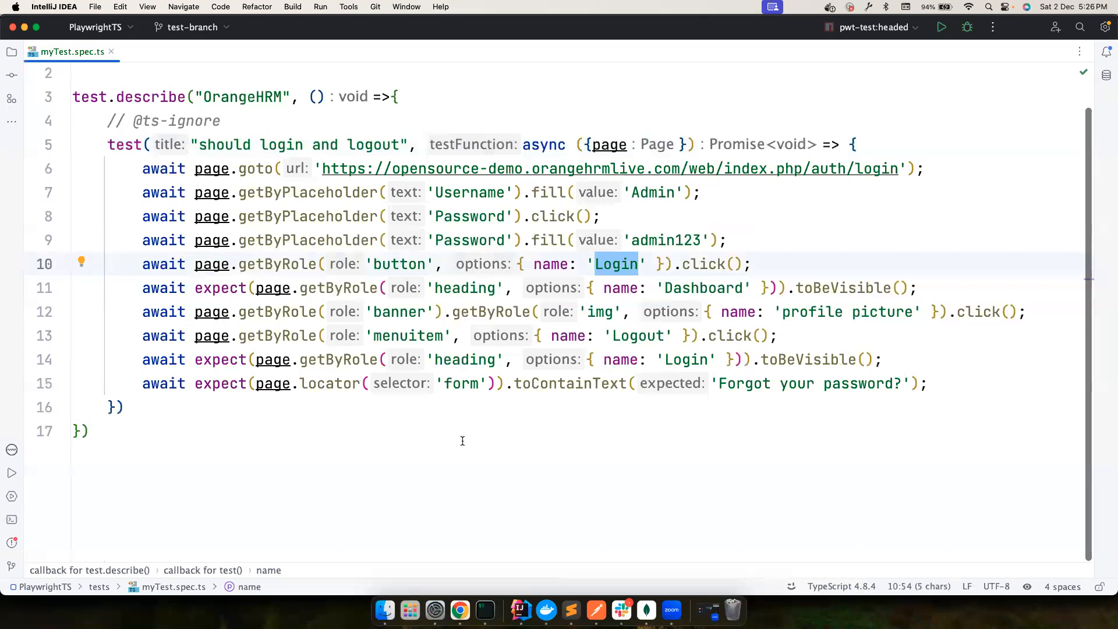
pyautogui.moveTo(447, 269)
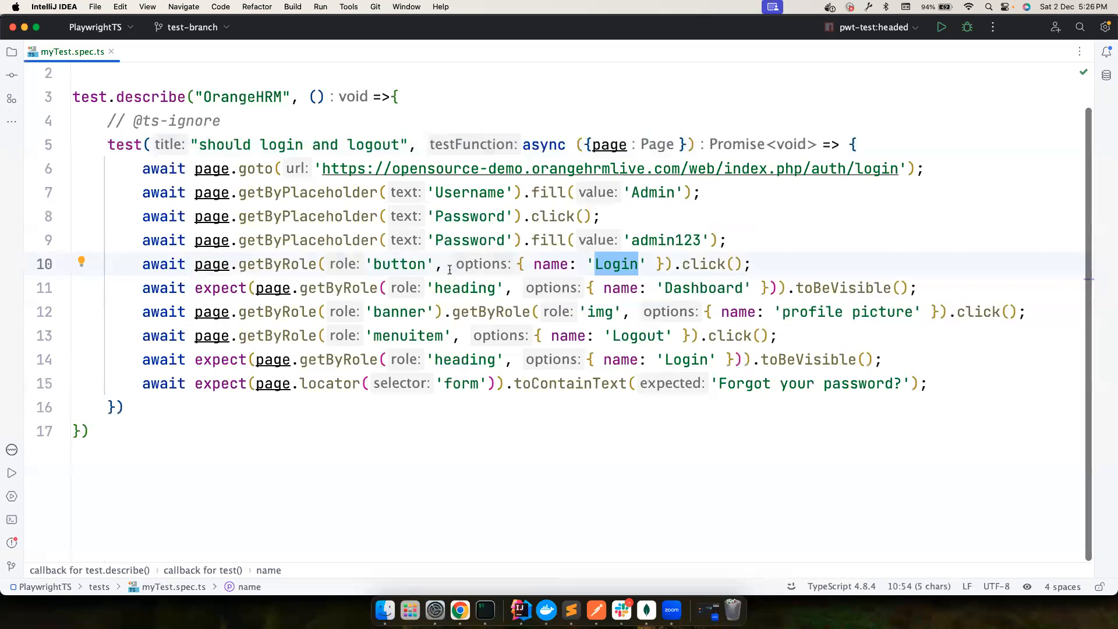